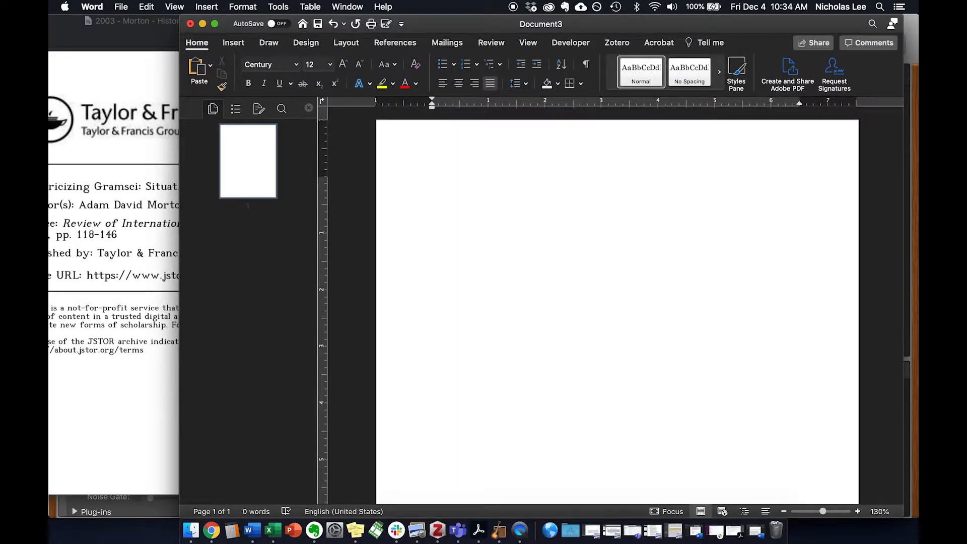
Step: Change the blank document's citation style from Harvard - Anglia to APA
{"action": "left_click", "coordinate": [433, 182]}
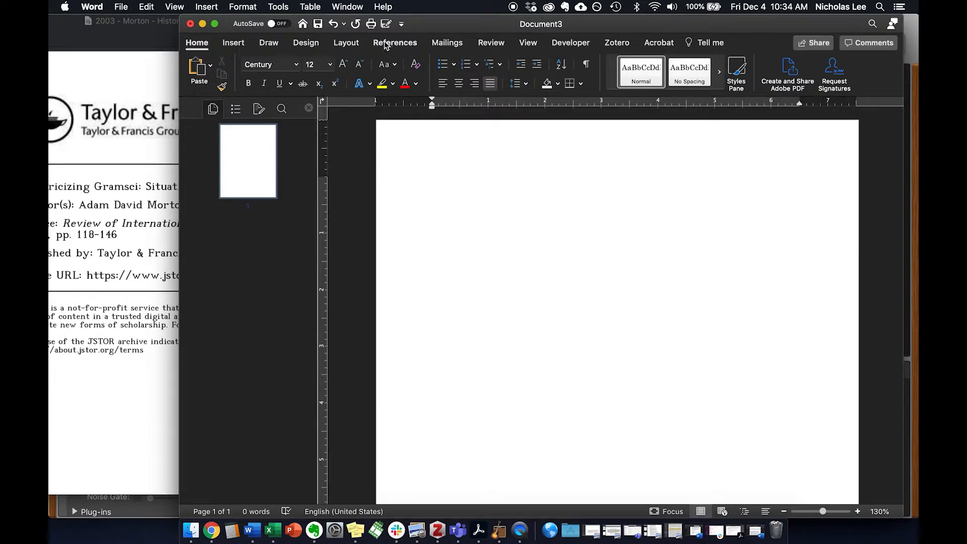
{"action": "left_click", "coordinate": [395, 43]}
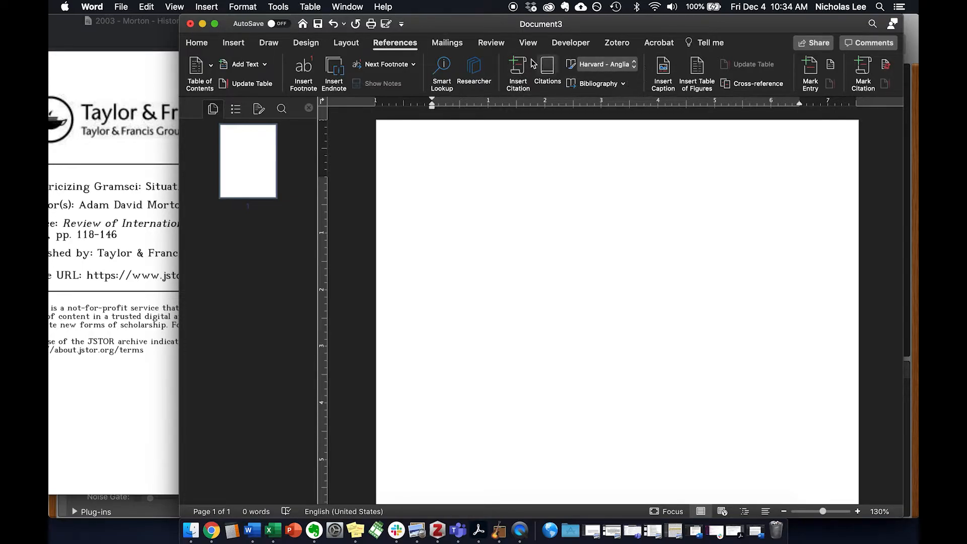
{"action": "left_click", "coordinate": [601, 64]}
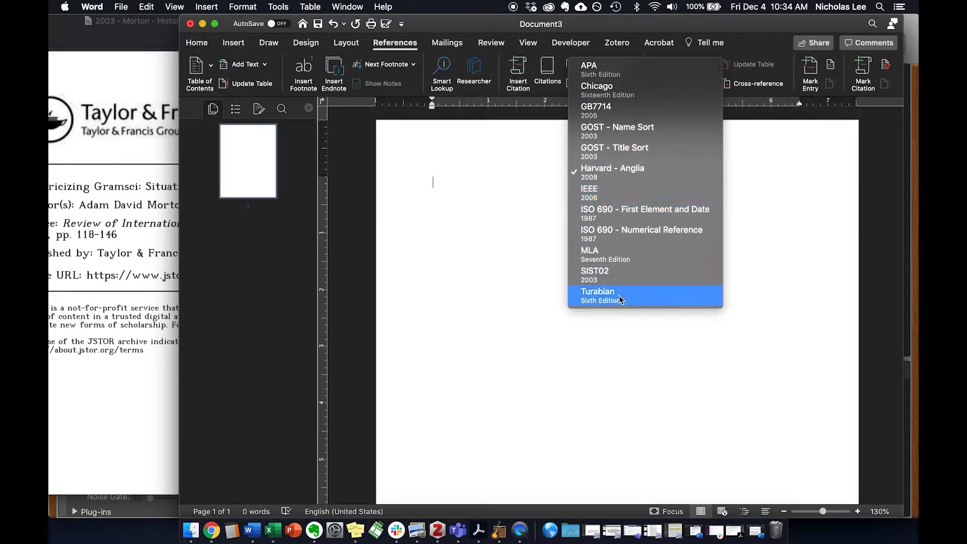
{"action": "mouse_move", "coordinate": [640, 131]}
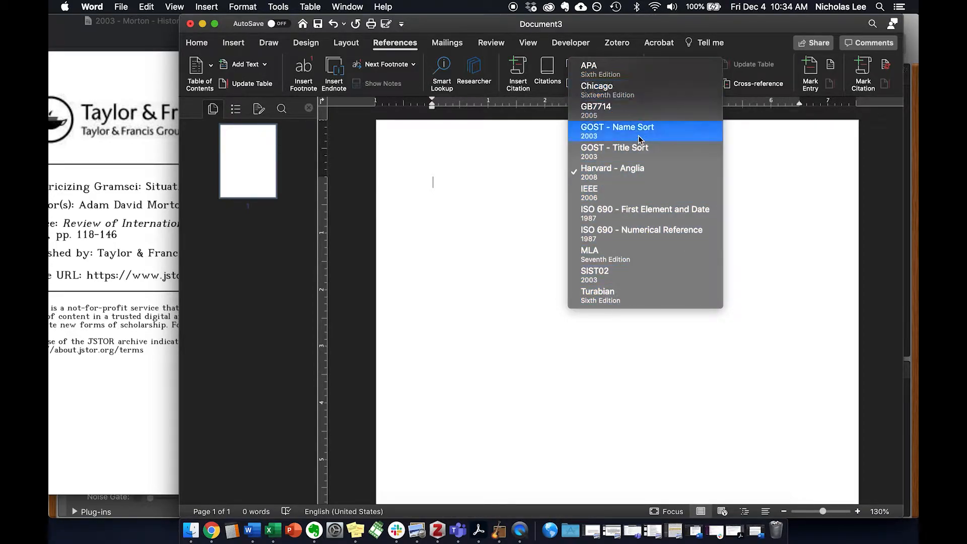
{"action": "mouse_move", "coordinate": [617, 254]}
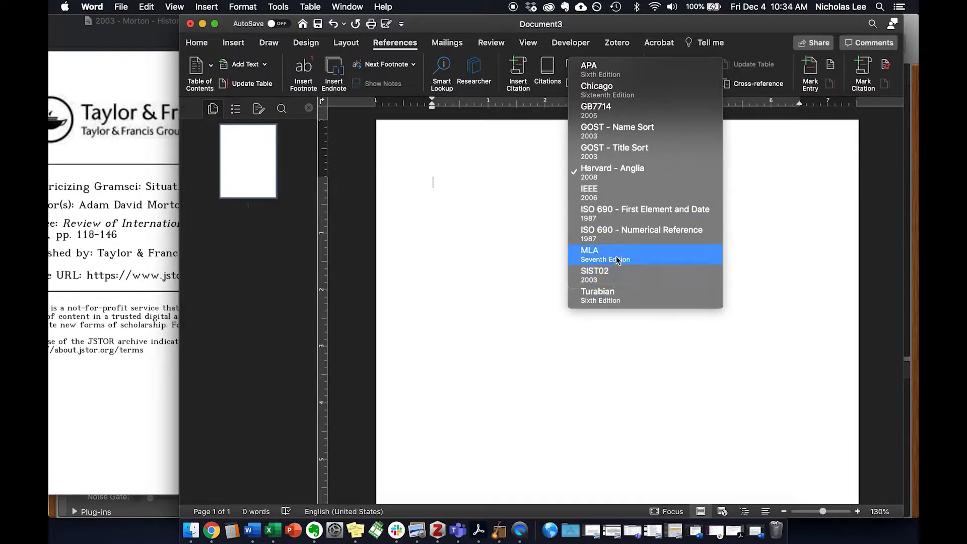
{"action": "mouse_move", "coordinate": [589, 69]}
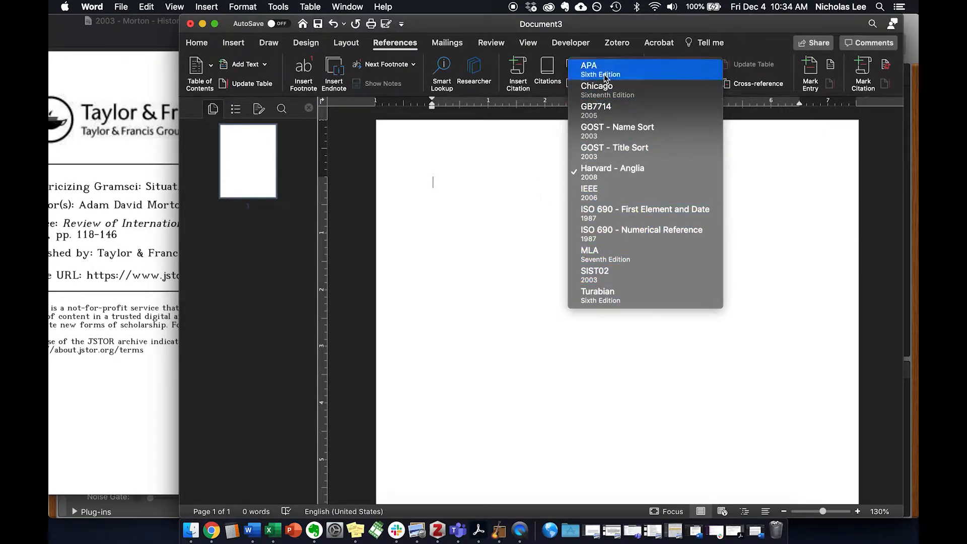
{"action": "left_click", "coordinate": [589, 66]}
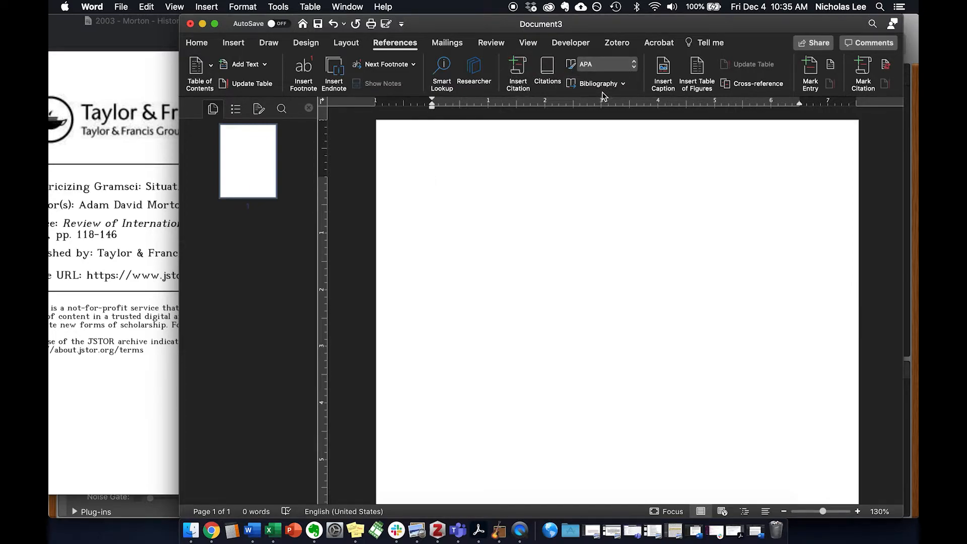
Step: Open the Citations pane from the References tab
{"action": "left_click", "coordinate": [547, 68]}
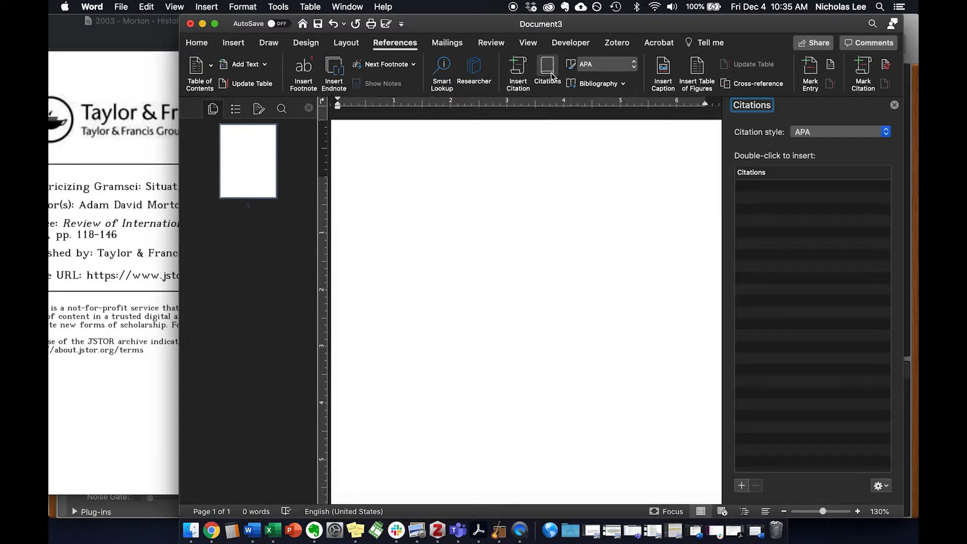
{"action": "mouse_move", "coordinate": [792, 206]}
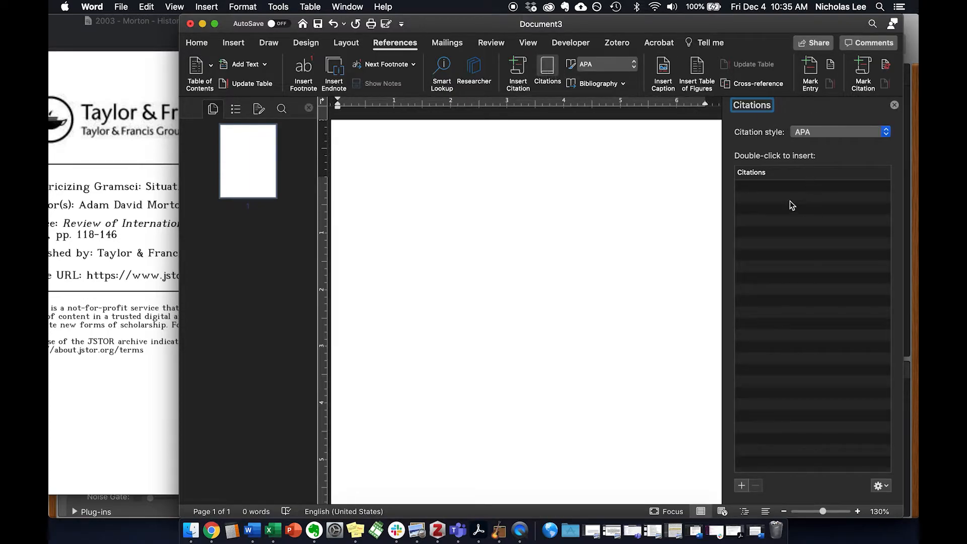
{"action": "mouse_move", "coordinate": [763, 363]}
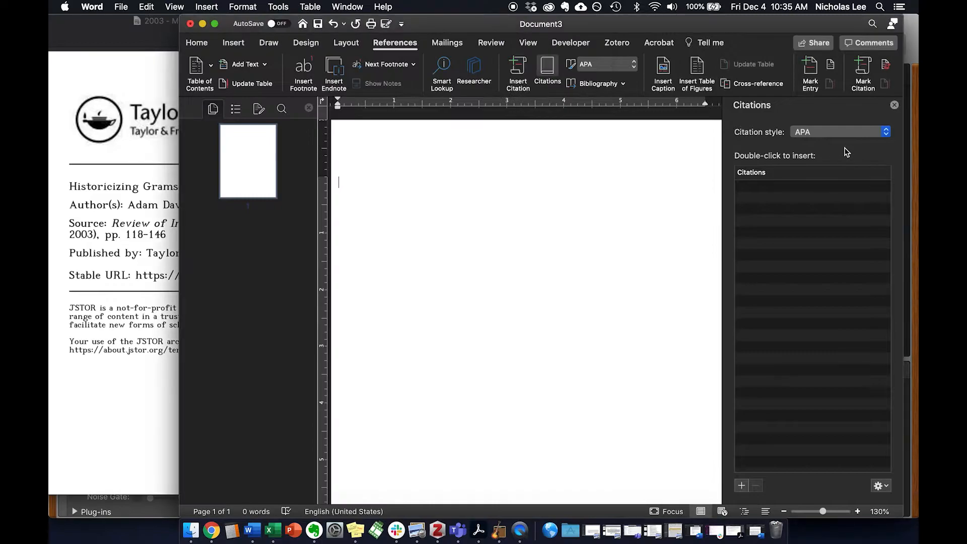
{"action": "mouse_move", "coordinate": [804, 292]}
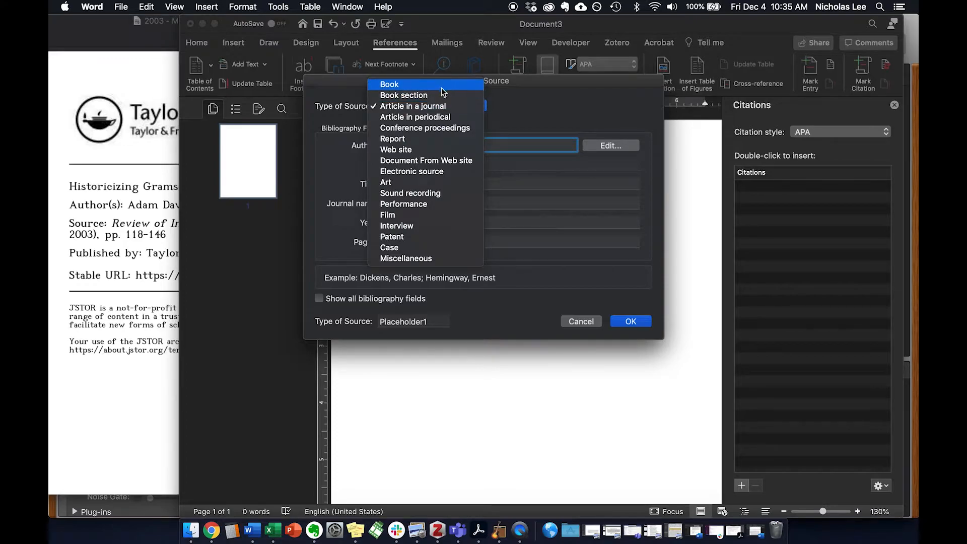
{"action": "mouse_move", "coordinate": [413, 105]}
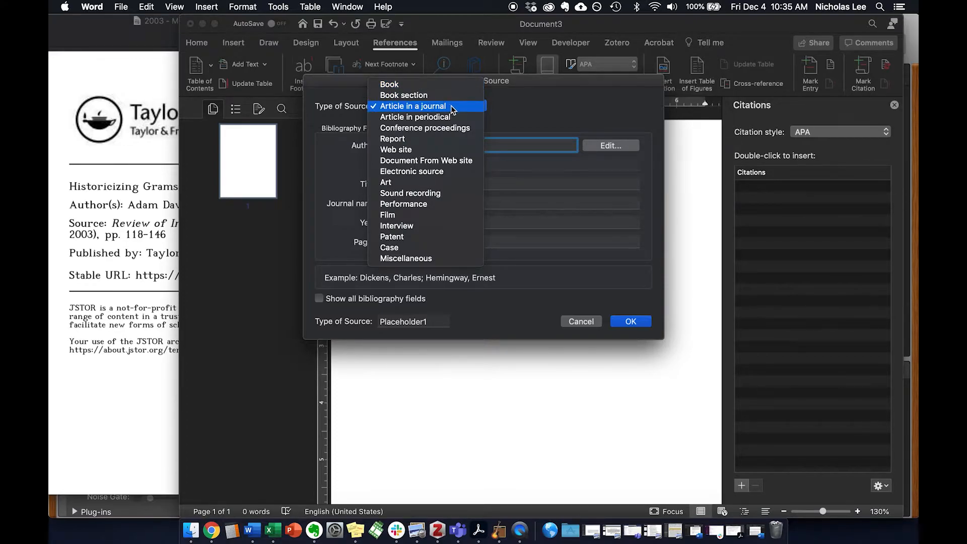
{"action": "mouse_move", "coordinate": [415, 117]}
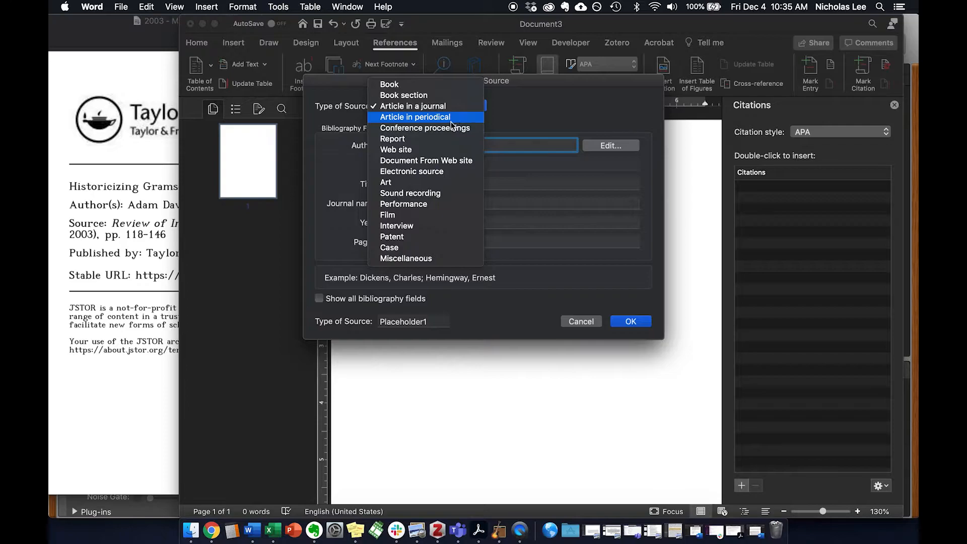
{"action": "mouse_move", "coordinate": [447, 164]}
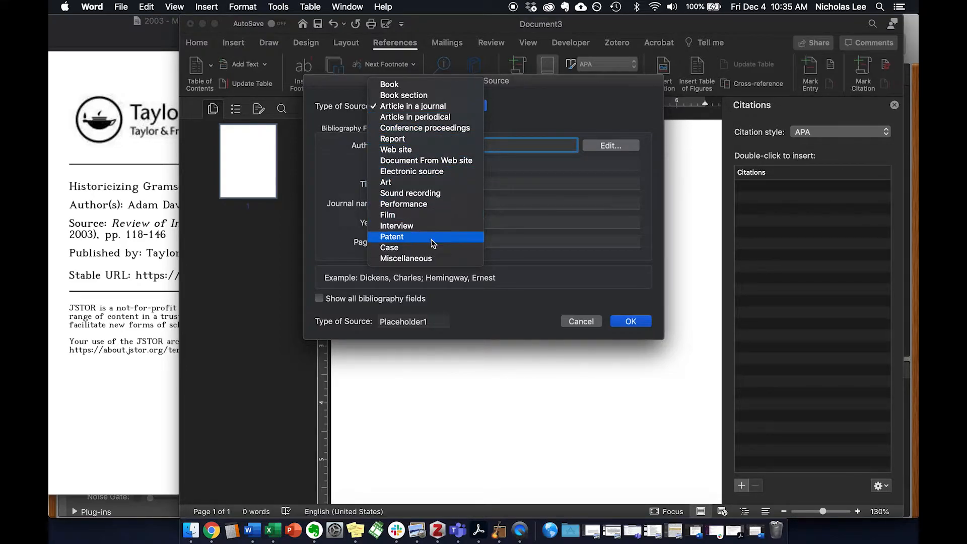
{"action": "mouse_move", "coordinate": [406, 258]}
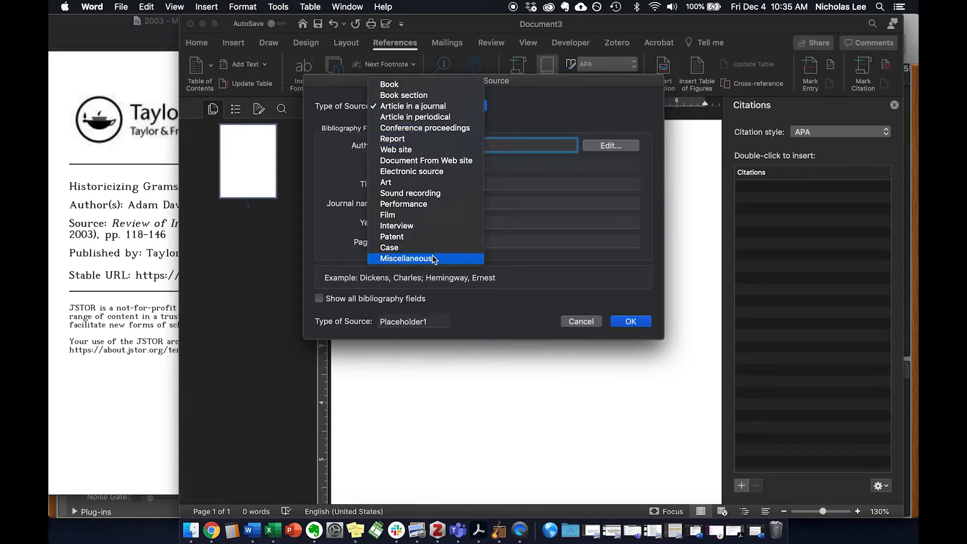
{"action": "mouse_move", "coordinate": [425, 128]}
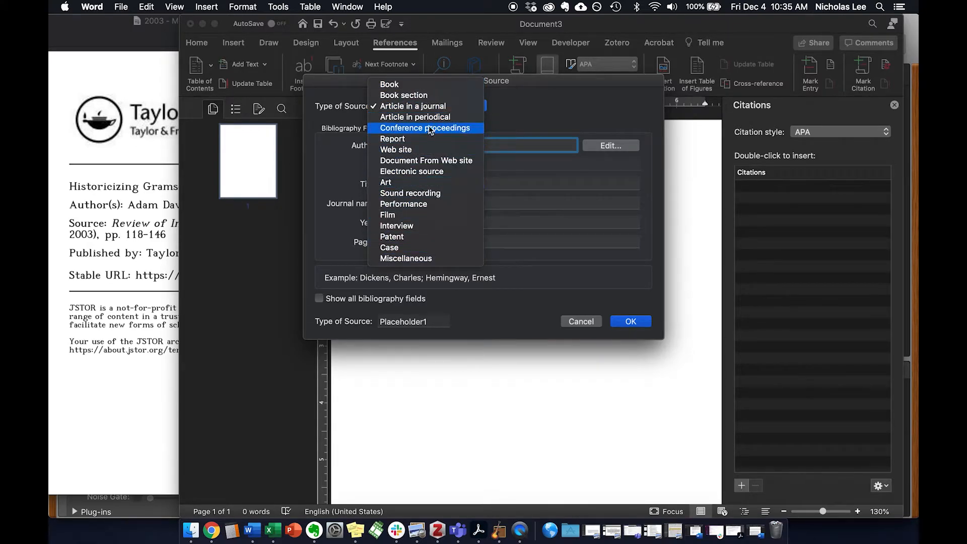
Step: Add Morton, Adam David as the journal-article author, with last, first and middle names
{"action": "left_click", "coordinate": [413, 105]}
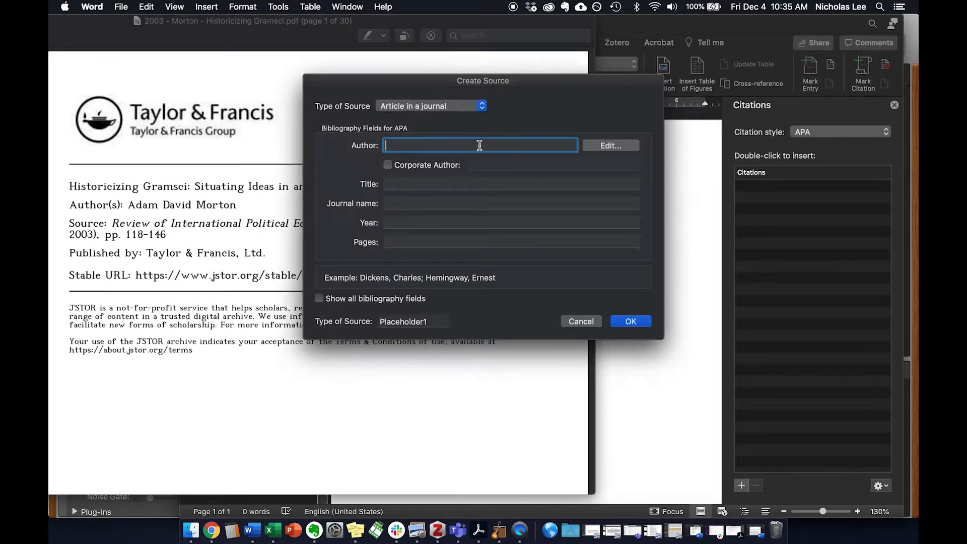
{"action": "type", "text": "Mortaon"}
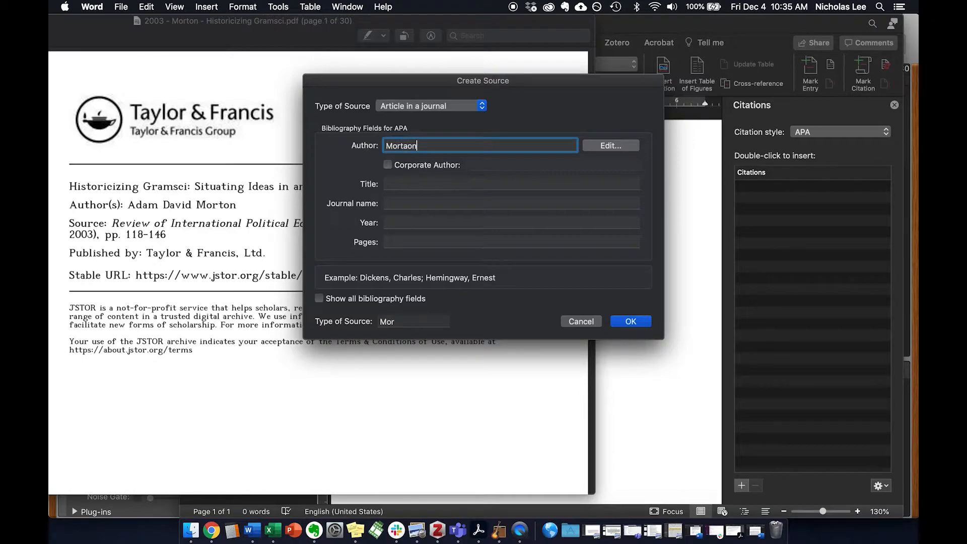
{"action": "type", "text": "Morton,"}
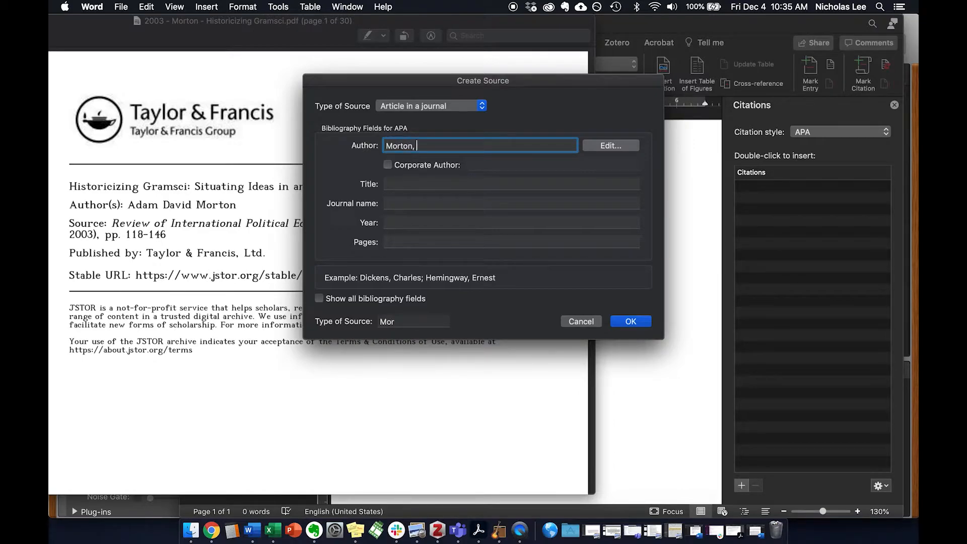
{"action": "type", "text": "Adam"}
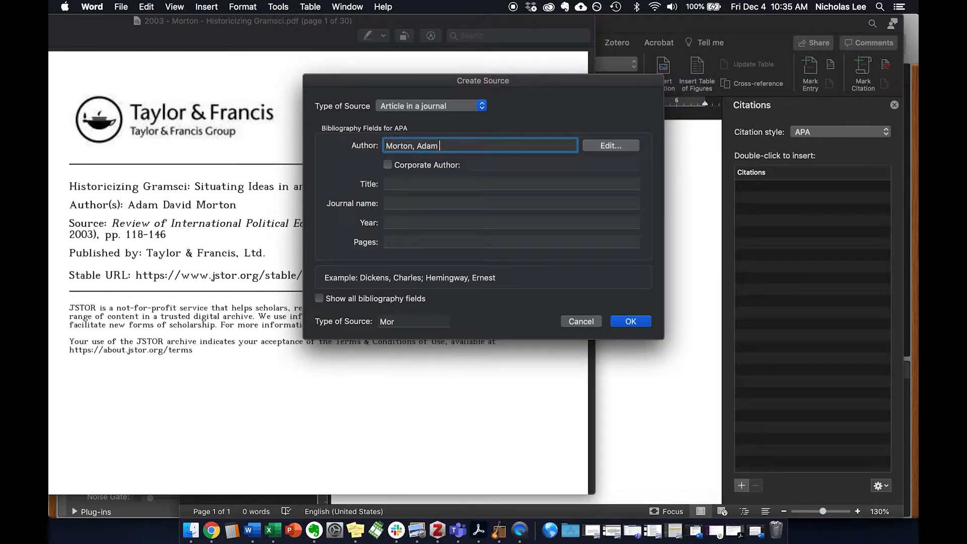
{"action": "type", "text": "David"}
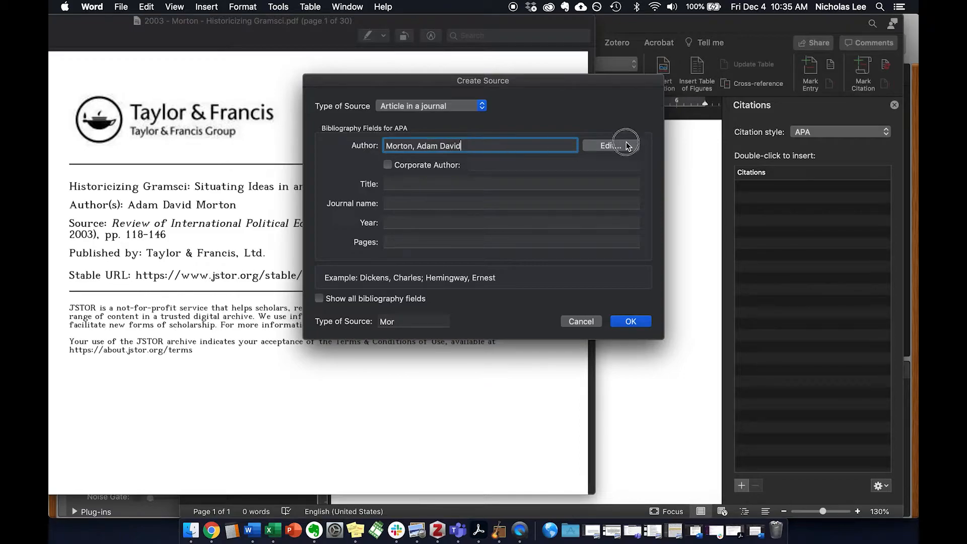
{"action": "left_click", "coordinate": [610, 145]}
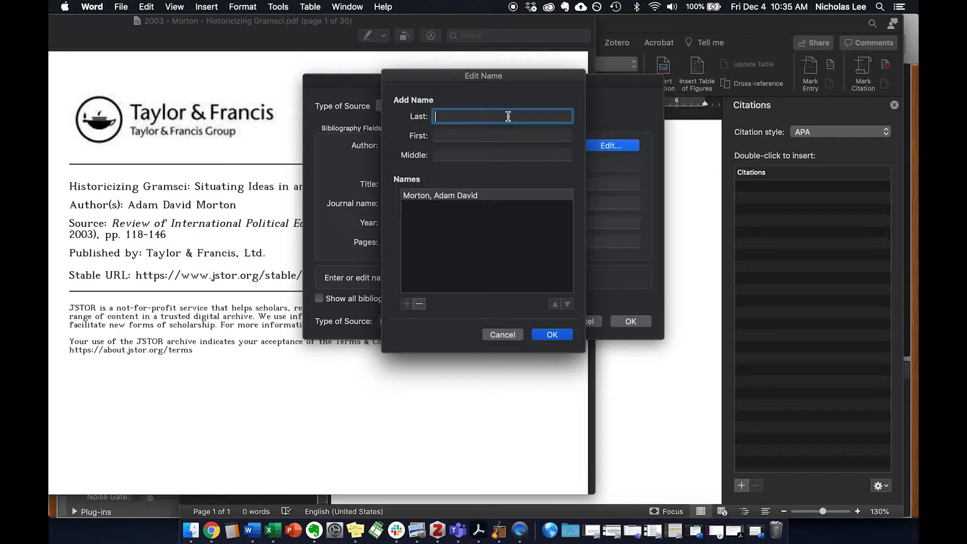
{"action": "type", "text": "Morton"}
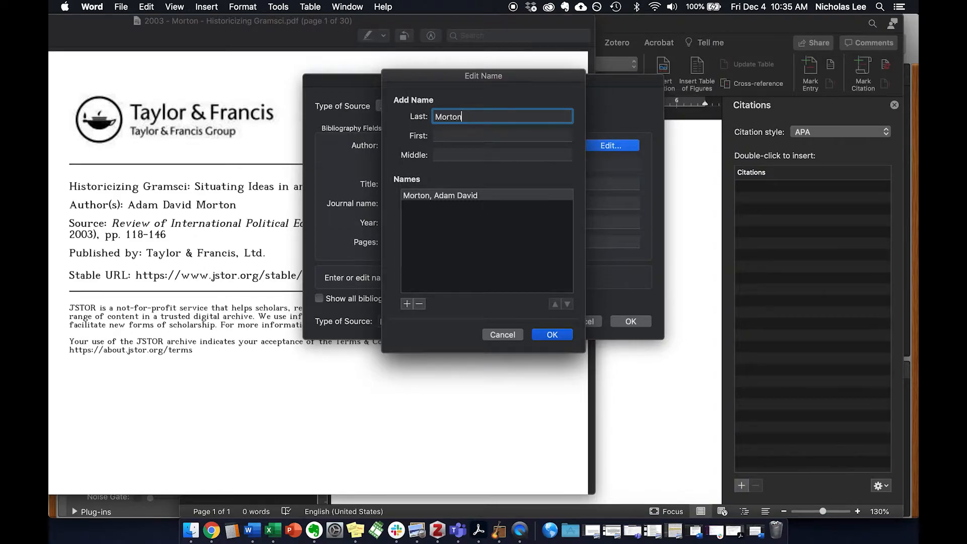
{"action": "type", "text": "Adam"}
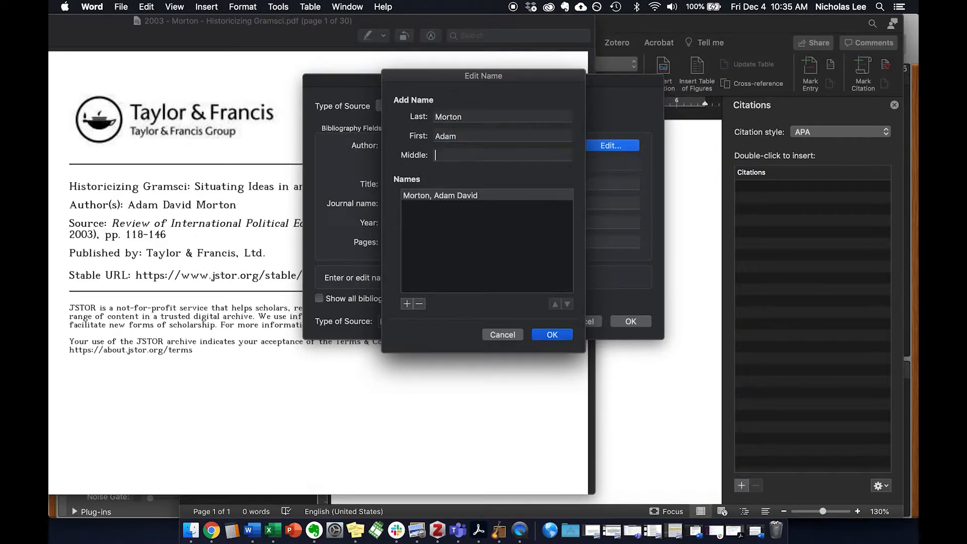
{"action": "type", "text": "David"}
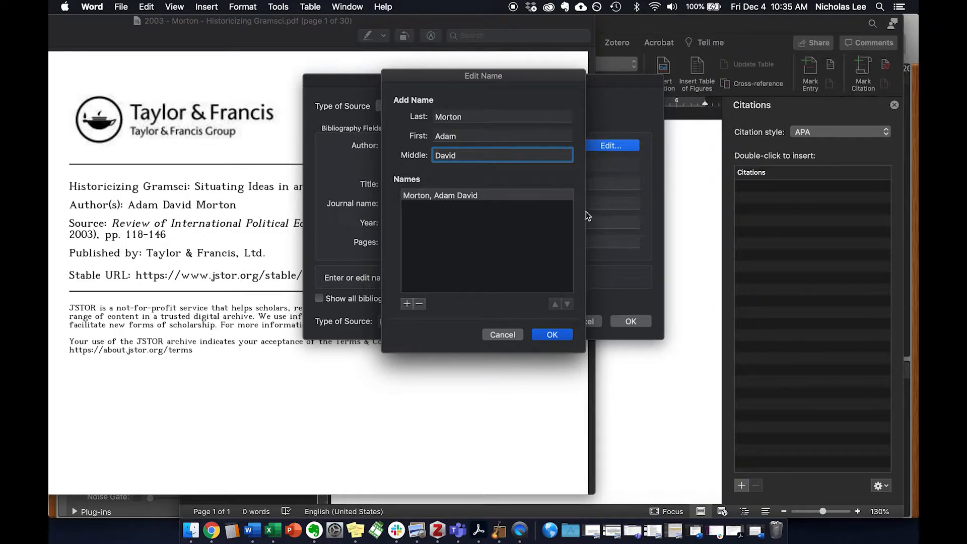
{"action": "left_click", "coordinate": [552, 334]}
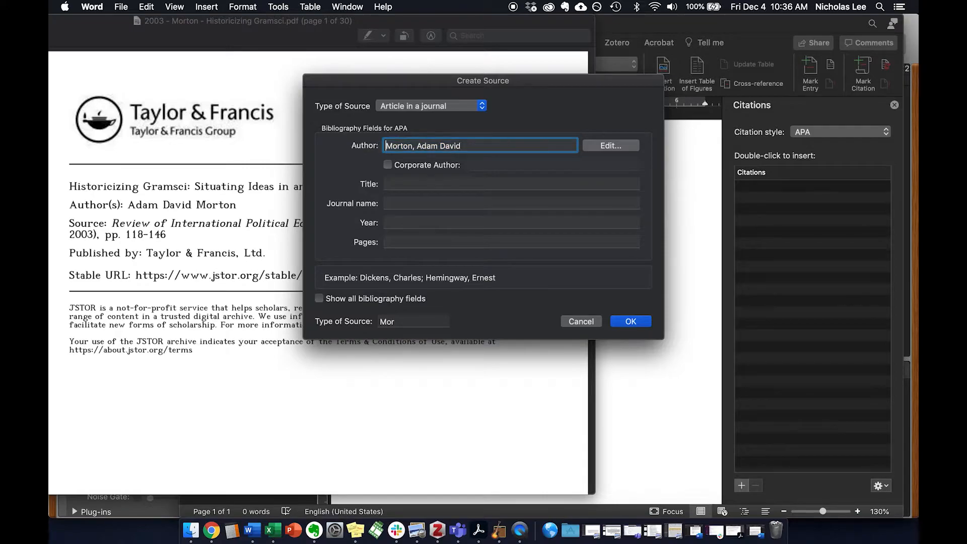
Step: Fill the source's title from the PDF, journal, year 2003 and pages 118-146
{"action": "left_click", "coordinate": [511, 184]}
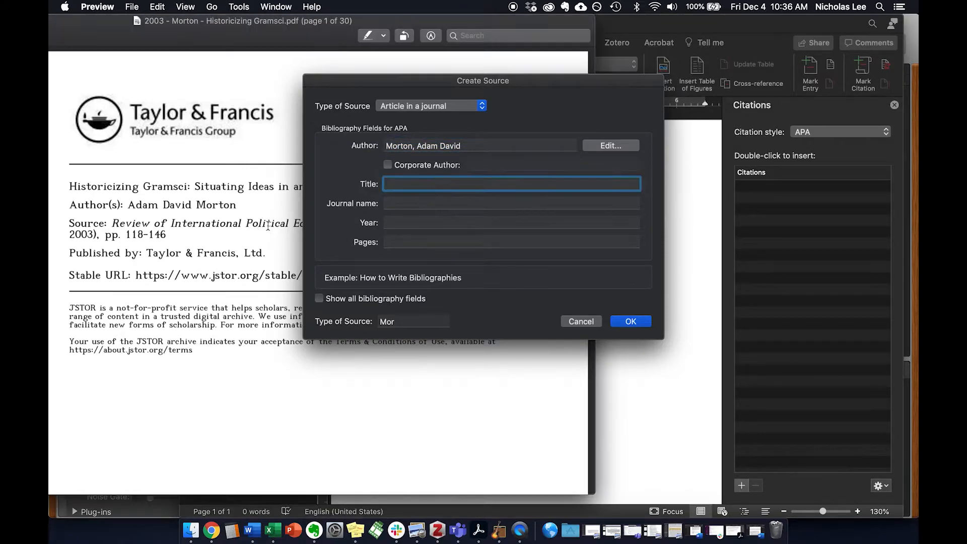
{"action": "left_click_drag", "start_coordinate": [69, 186], "coordinate": [437, 186]}
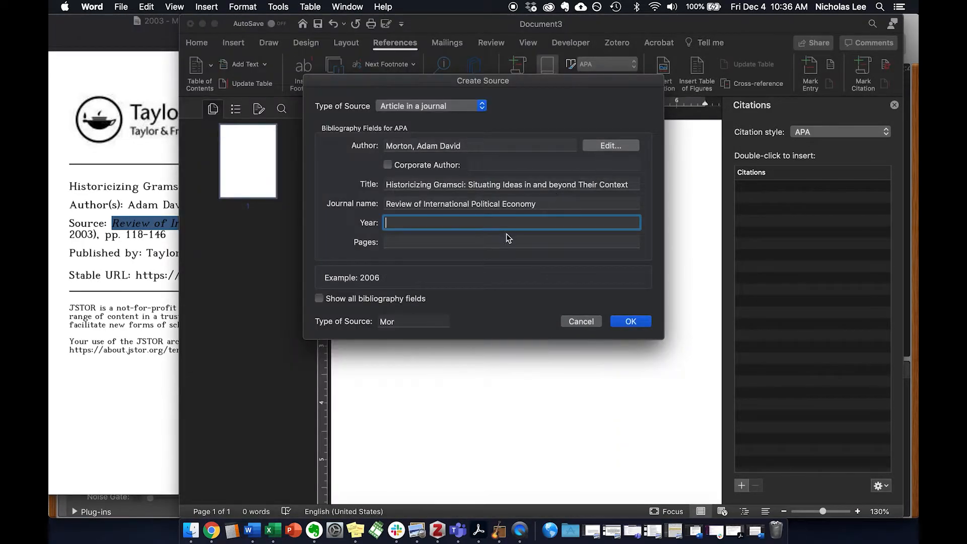
{"action": "type", "text": "2003"}
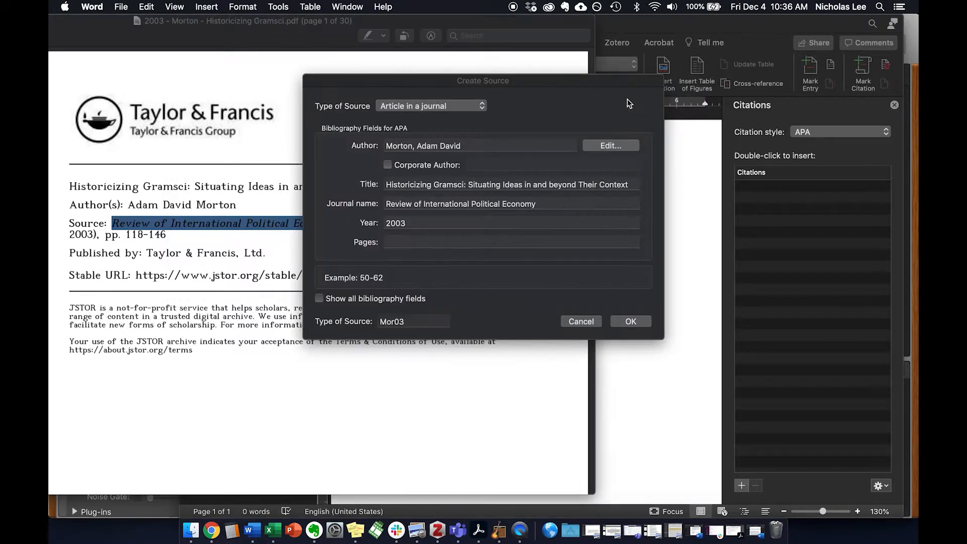
{"action": "type", "text": "118-1"}
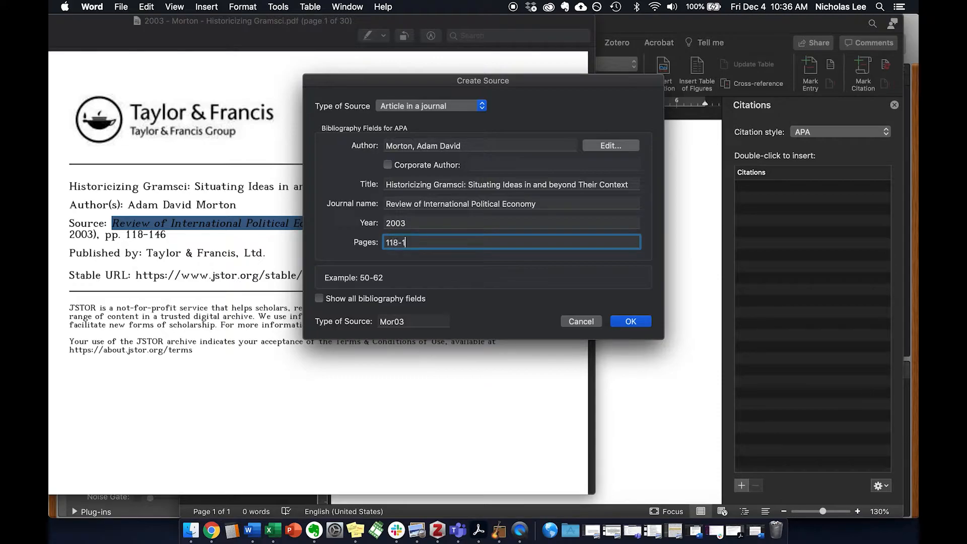
{"action": "type", "text": "46"}
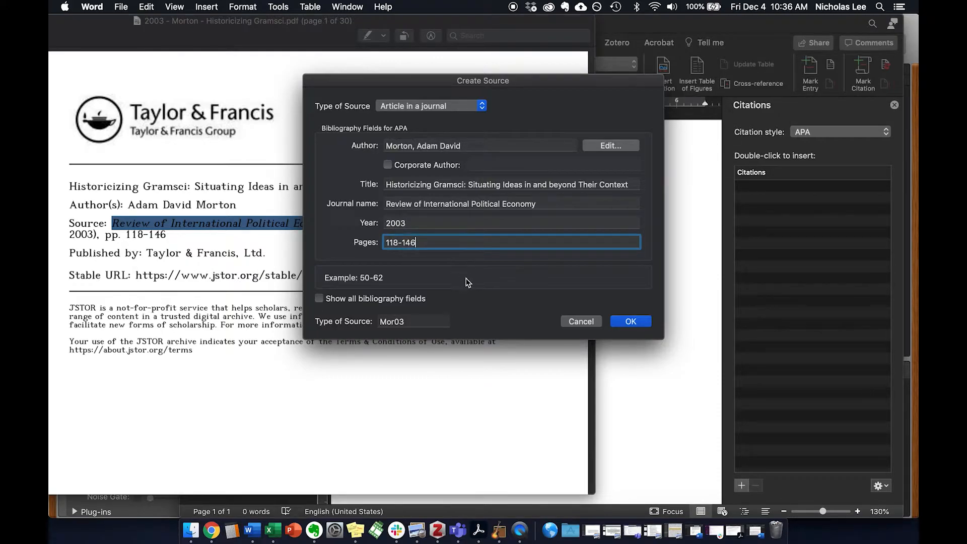
Step: Show all bibliography fields and enter February as the month, plus volume and issue
{"action": "left_click", "coordinate": [319, 297]}
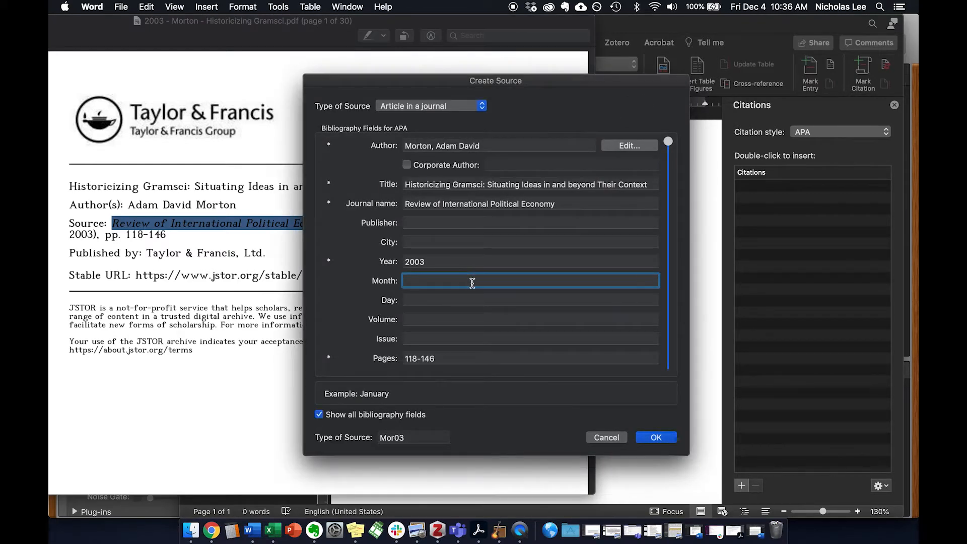
{"action": "type", "text": "February"}
{"action": "left_click", "coordinate": [530, 319]}
{"action": "type", "text": "10"}
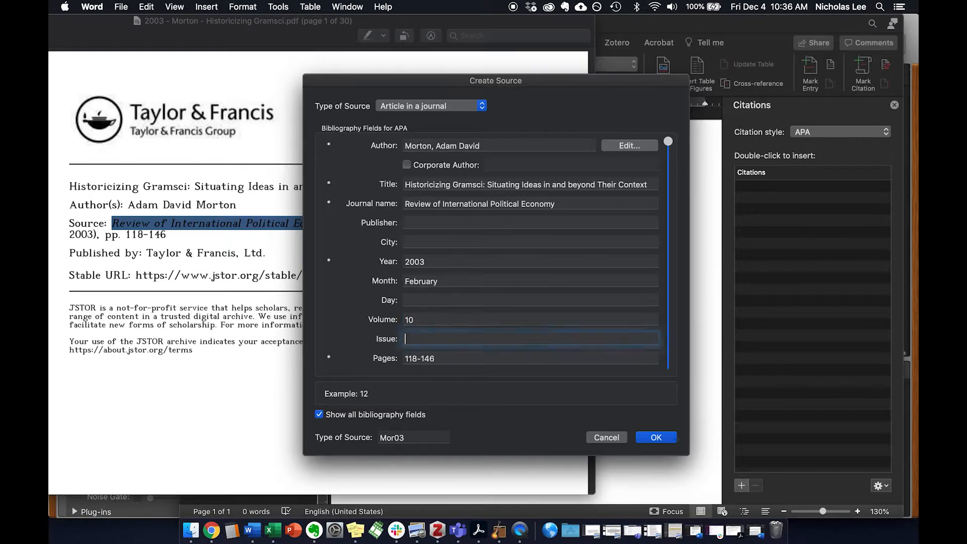
Step: Enter issue 1, save the Morton source, and insert the (Morton, 2003) citation
{"action": "type", "text": "1"}
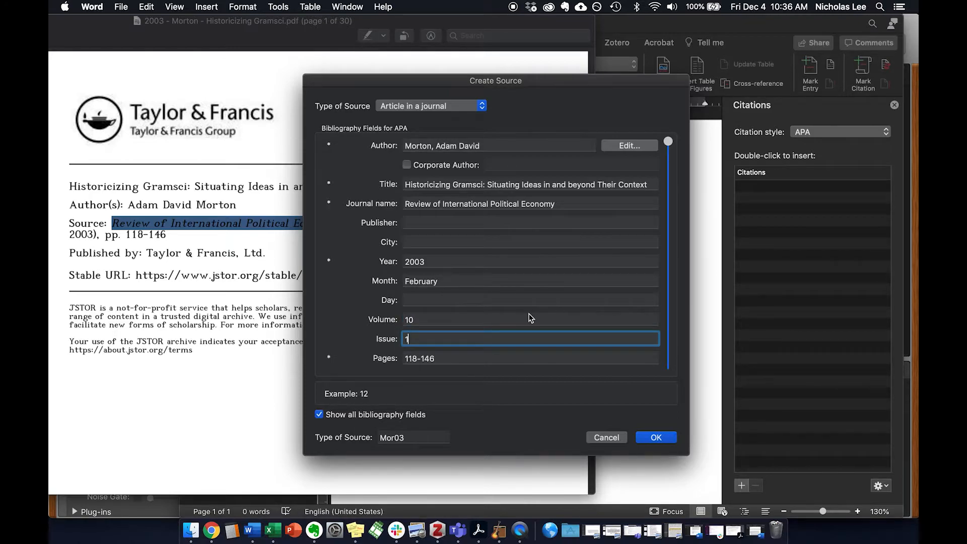
{"action": "left_click", "coordinate": [656, 437]}
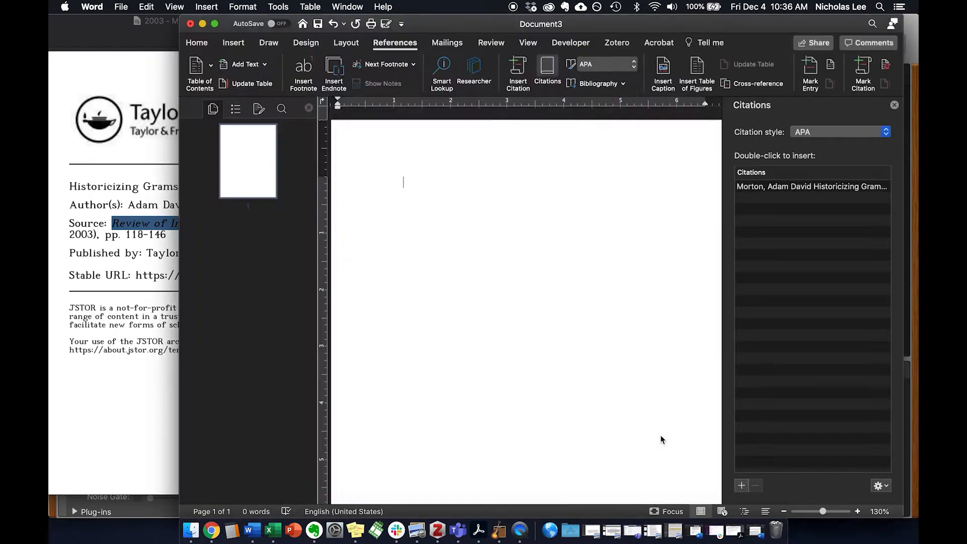
{"action": "double_click", "coordinate": [811, 186]}
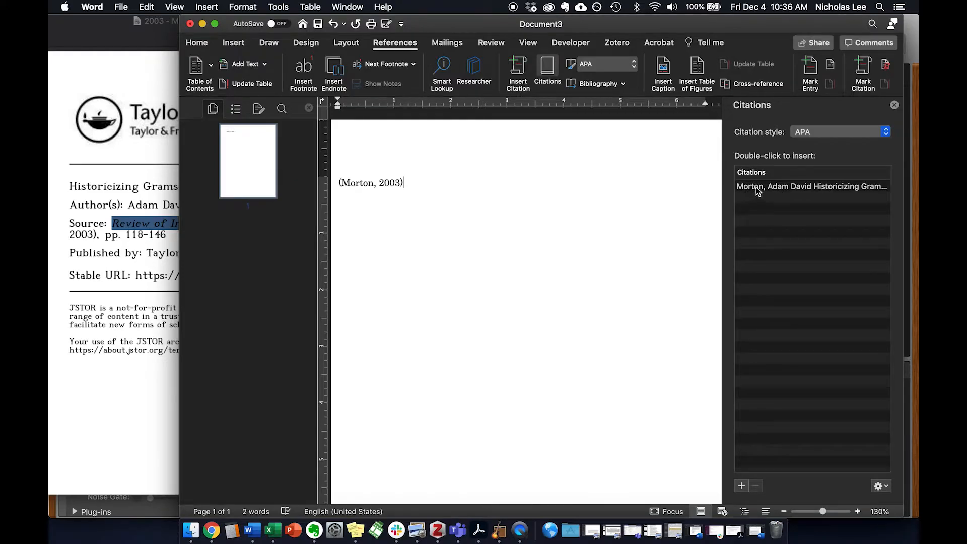
{"action": "mouse_move", "coordinate": [827, 191]}
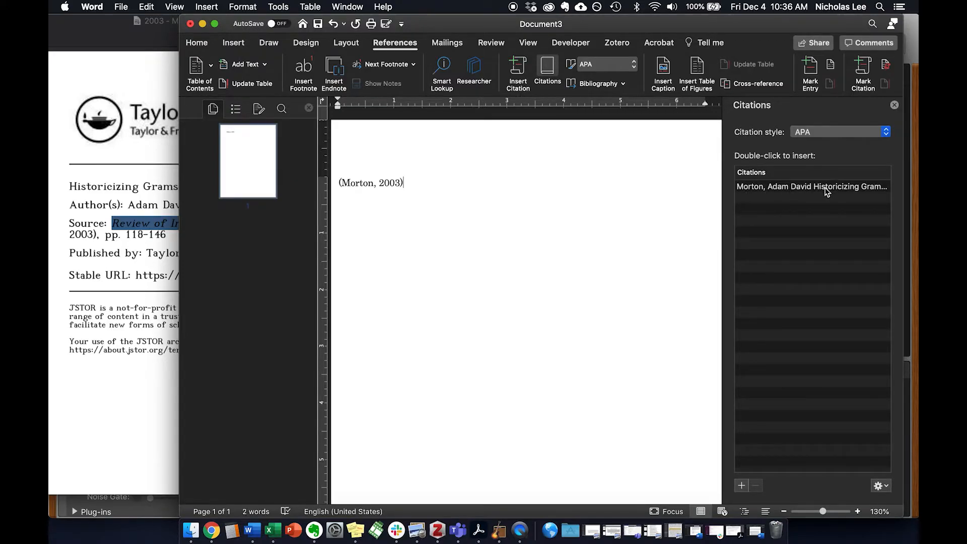
{"action": "mouse_move", "coordinate": [793, 207]}
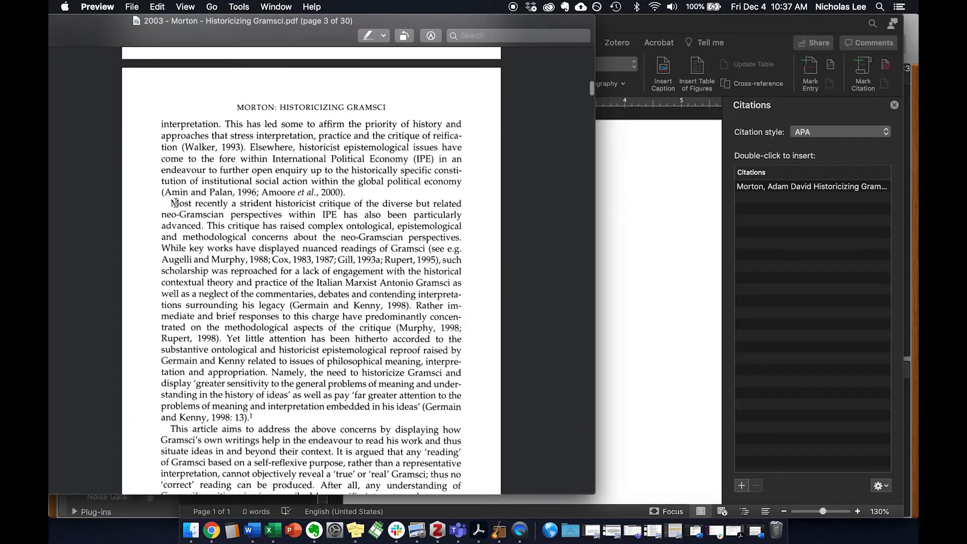
Step: Select the 'Most recently a strident historicist critique' passage on page 3 of the PDF
{"action": "left_click_drag", "start_coordinate": [172, 204], "coordinate": [205, 226]}
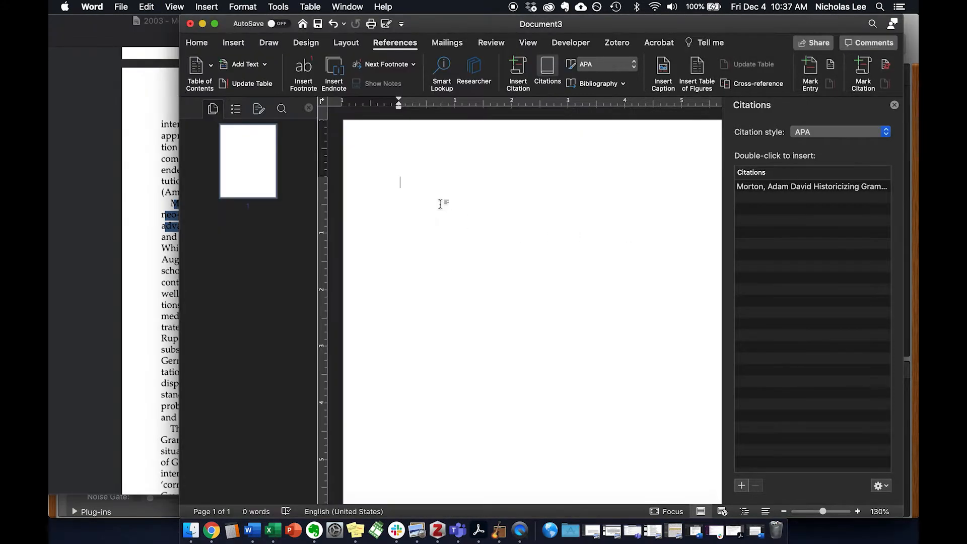
Step: Type: According to Morton, "Most recently a strident historicist critique… particularly advanced."
{"action": "type", "text": "MO"}
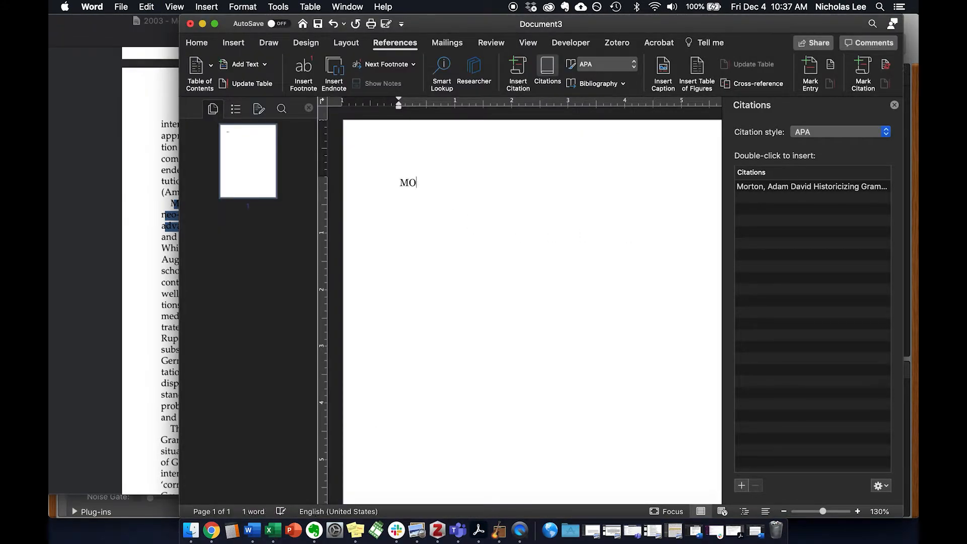
{"action": "type", "text": "According to M"}
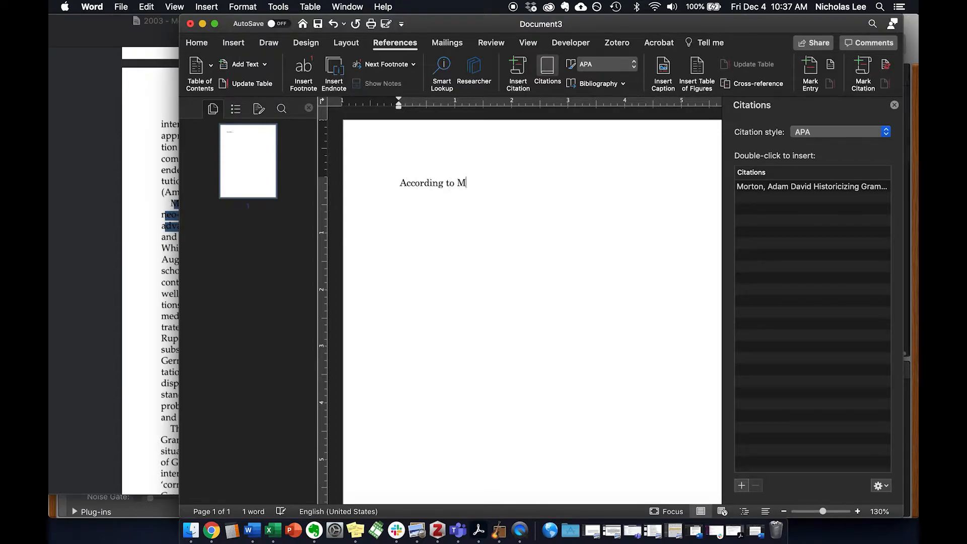
{"action": "type", "text": "orton, \""}
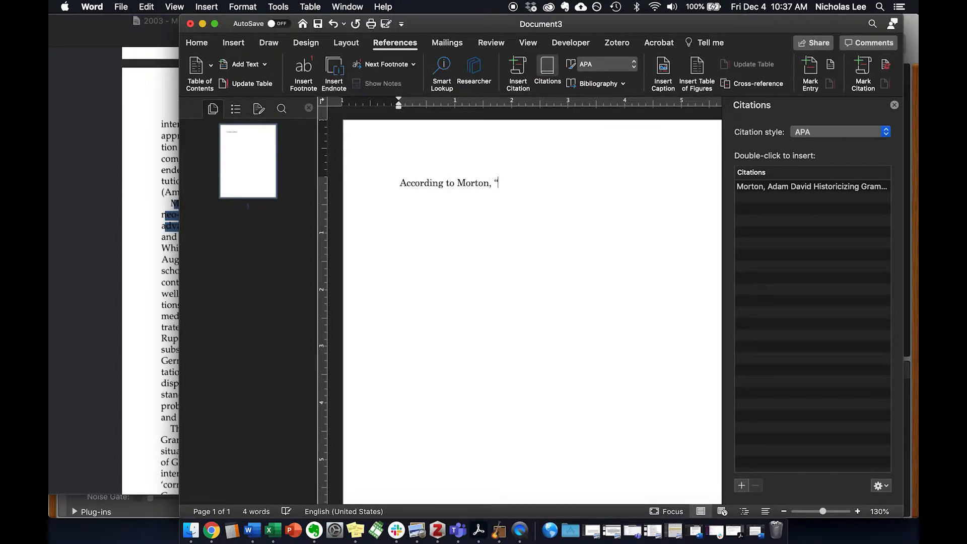
{"action": "type", "text": "Most recently a strident historicist critique of the diverse but related neo-Gramscian perspectives within IPE has also been particularly advanced.”"}
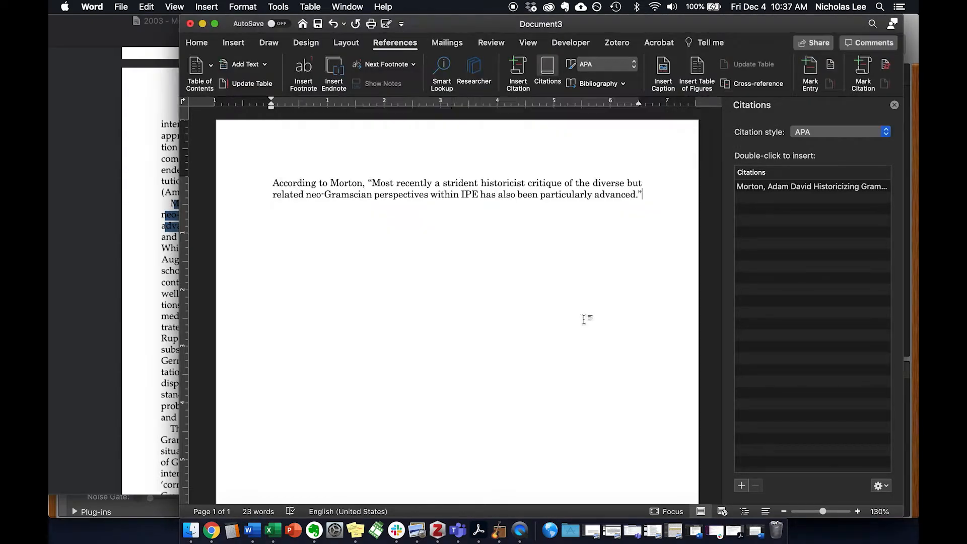
Step: Insert the Morton citation after the quote and add page 119: (Morton, 2003, p. 119)
{"action": "double_click", "coordinate": [812, 186]}
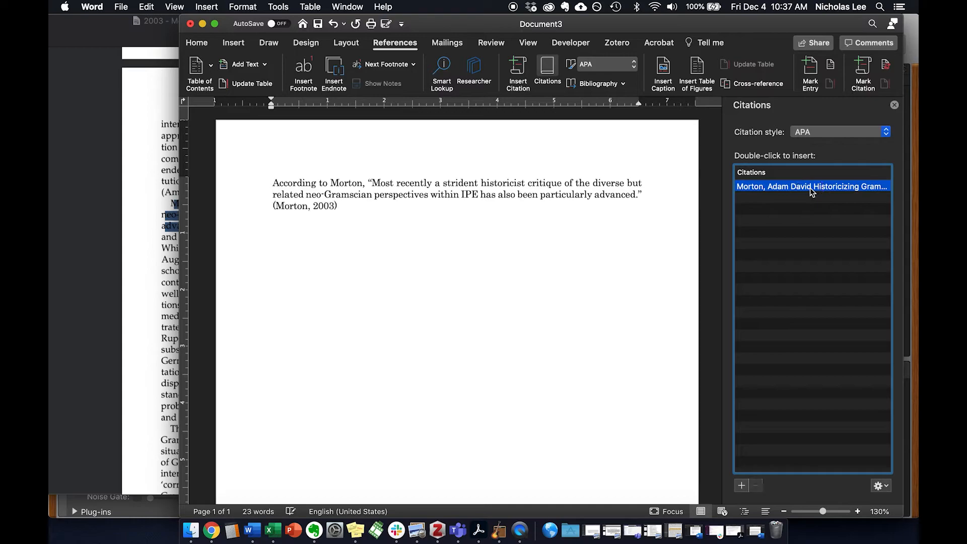
{"action": "double_click", "coordinate": [812, 186]}
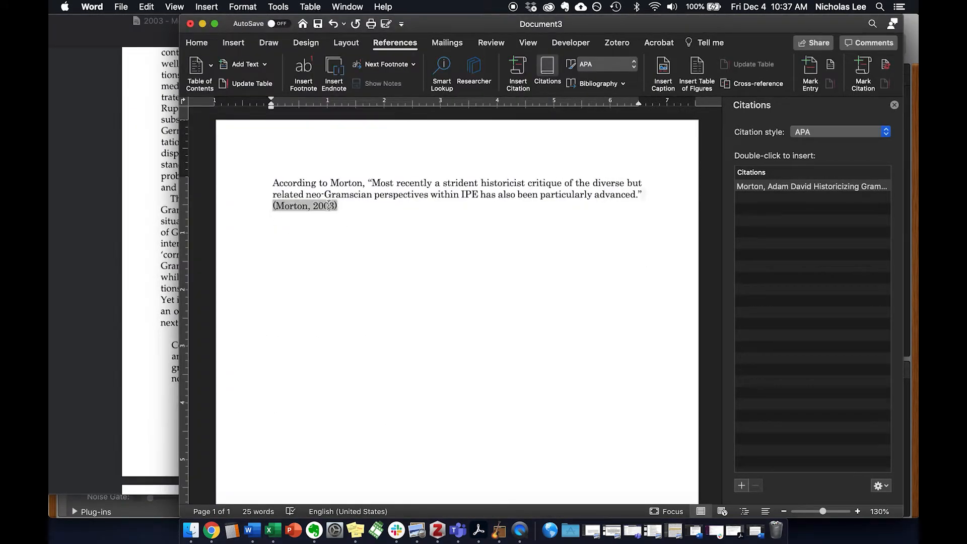
{"action": "left_click", "coordinate": [341, 206]}
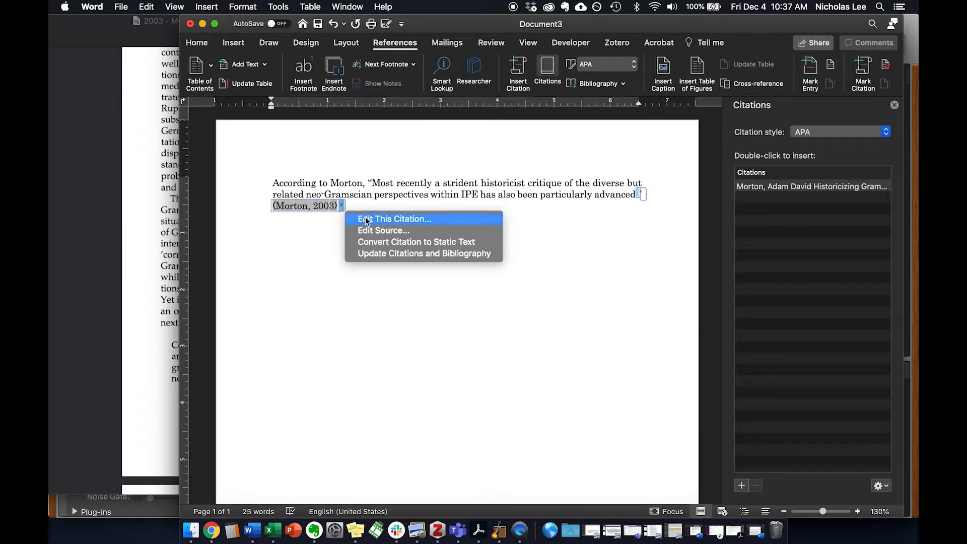
{"action": "left_click", "coordinate": [395, 219]}
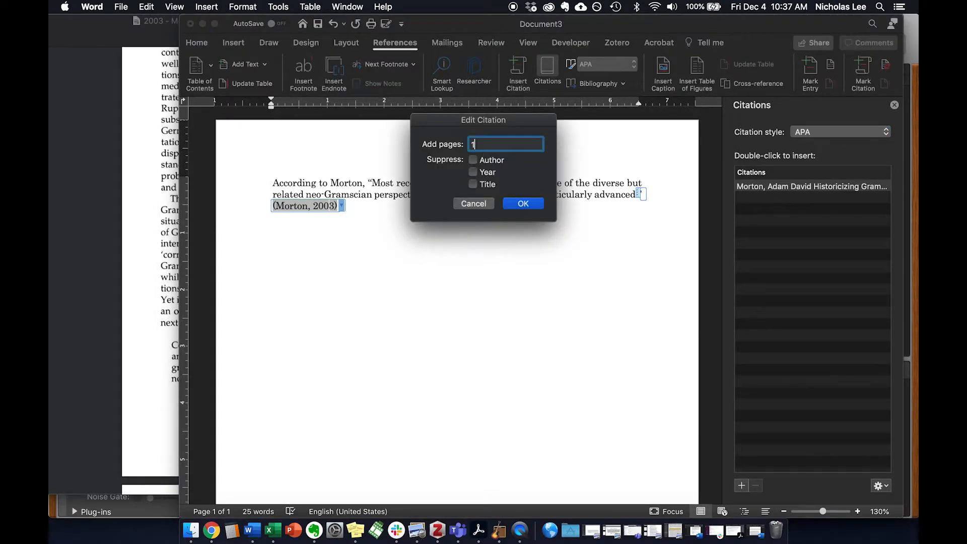
{"action": "type", "text": "19"}
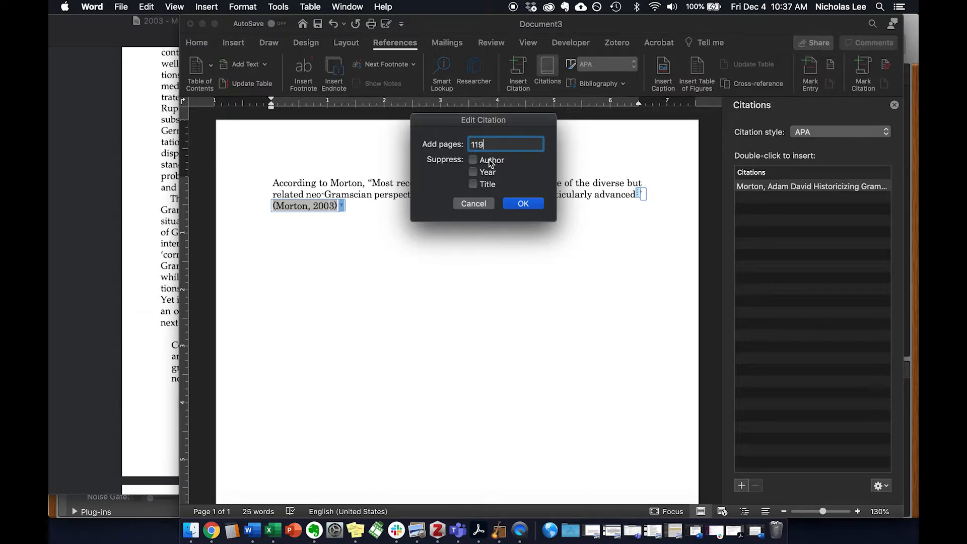
{"action": "mouse_move", "coordinate": [494, 150]}
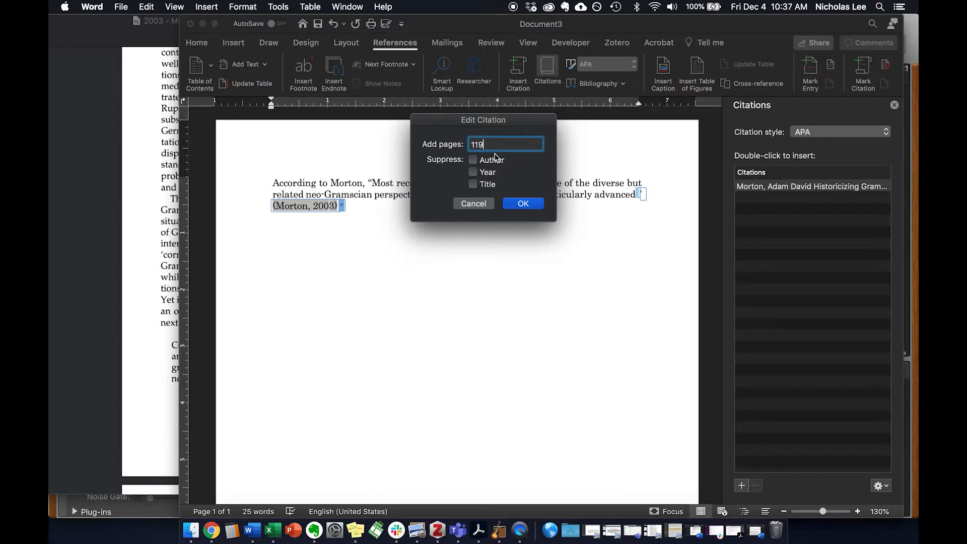
{"action": "left_click", "coordinate": [523, 203]}
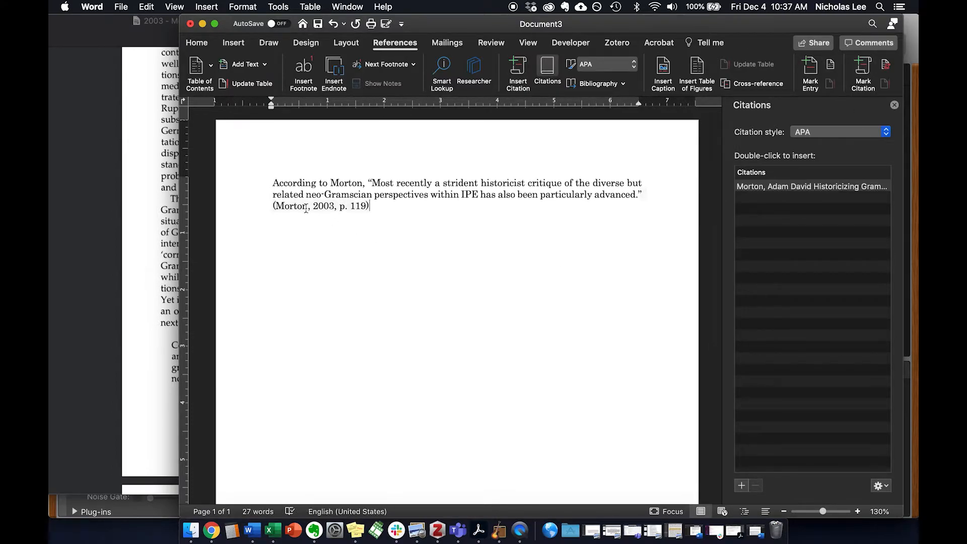
Step: Recheck the citation style list, keep APA, and open the Bibliography choices
{"action": "left_click", "coordinate": [887, 131]}
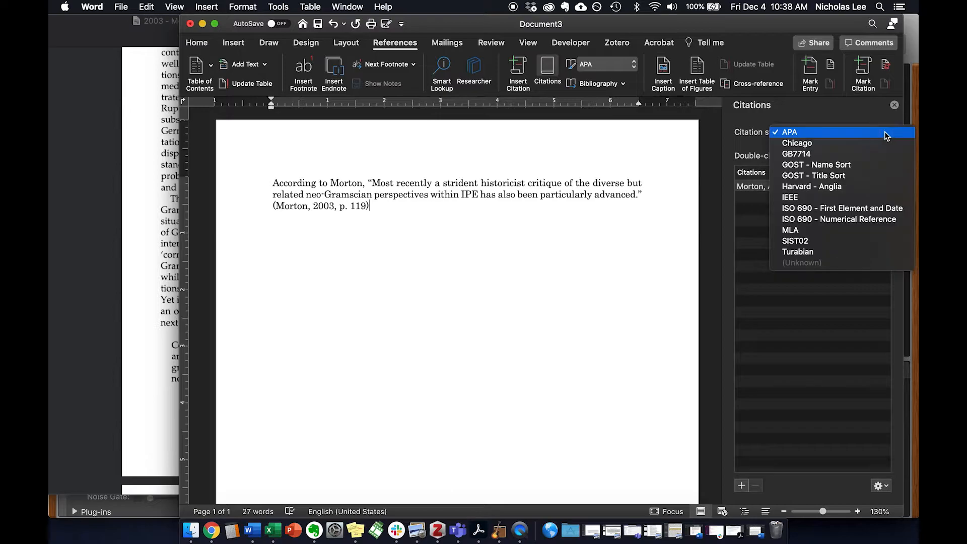
{"action": "left_click", "coordinate": [789, 132]}
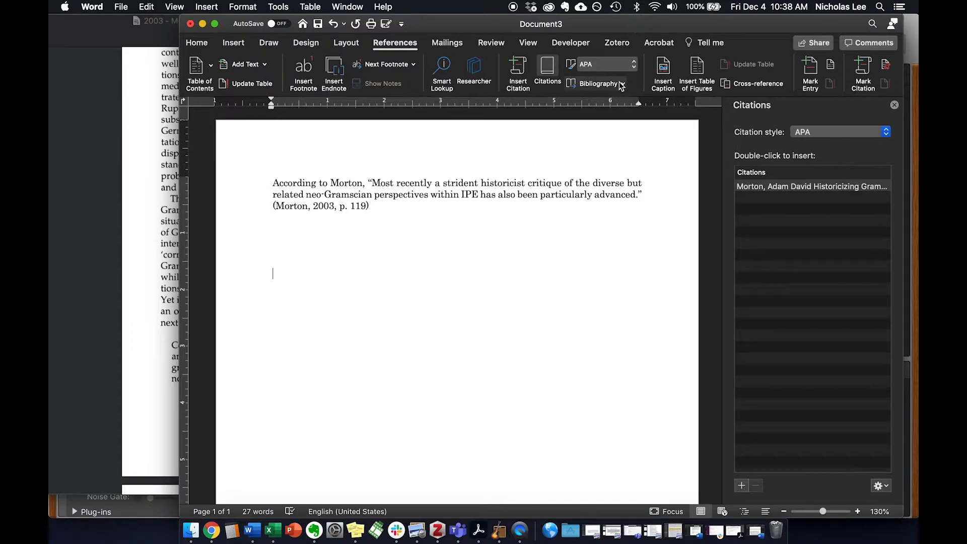
{"action": "left_click", "coordinate": [598, 83]}
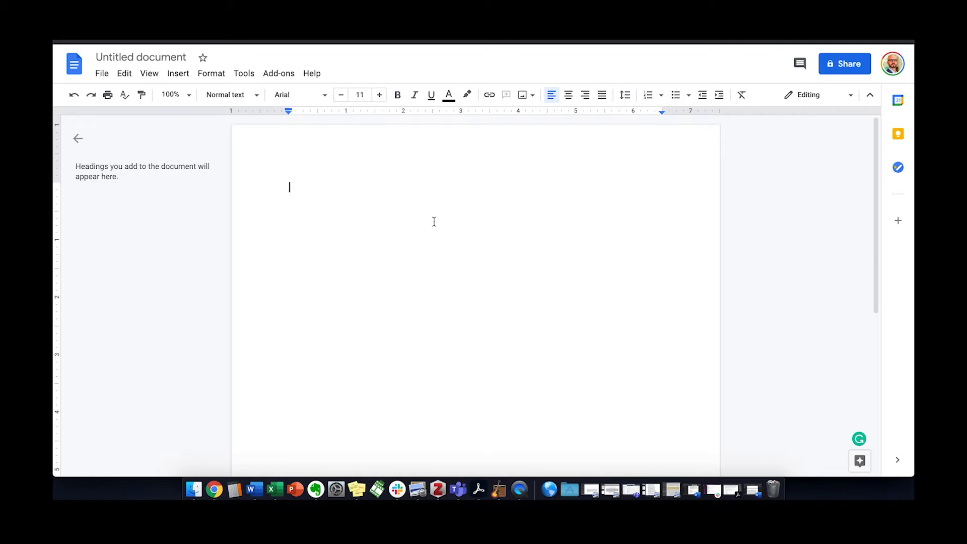
{"action": "mouse_move", "coordinate": [321, 167]}
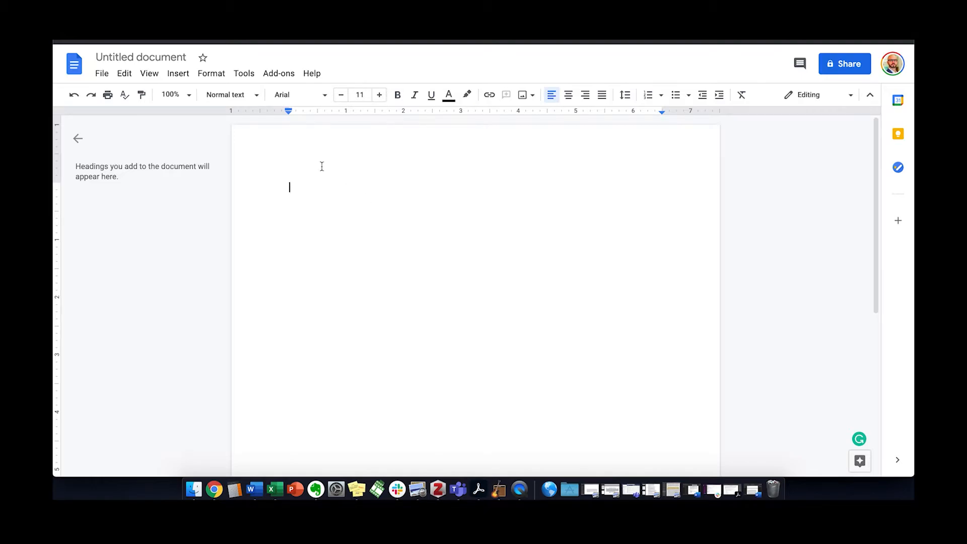
Step: Open the Citations sidebar with MLA style and start a new citation source form
{"action": "left_click", "coordinate": [244, 73]}
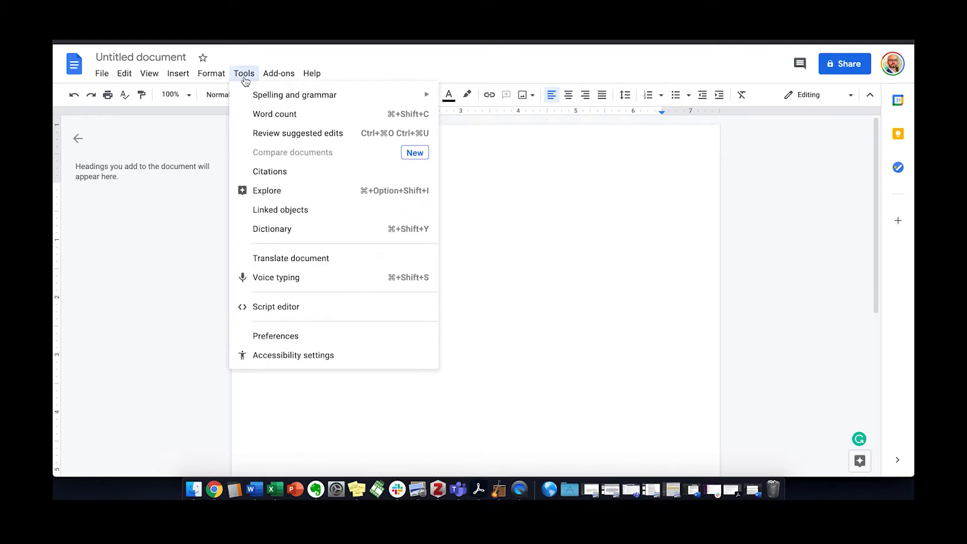
{"action": "left_click", "coordinate": [270, 171]}
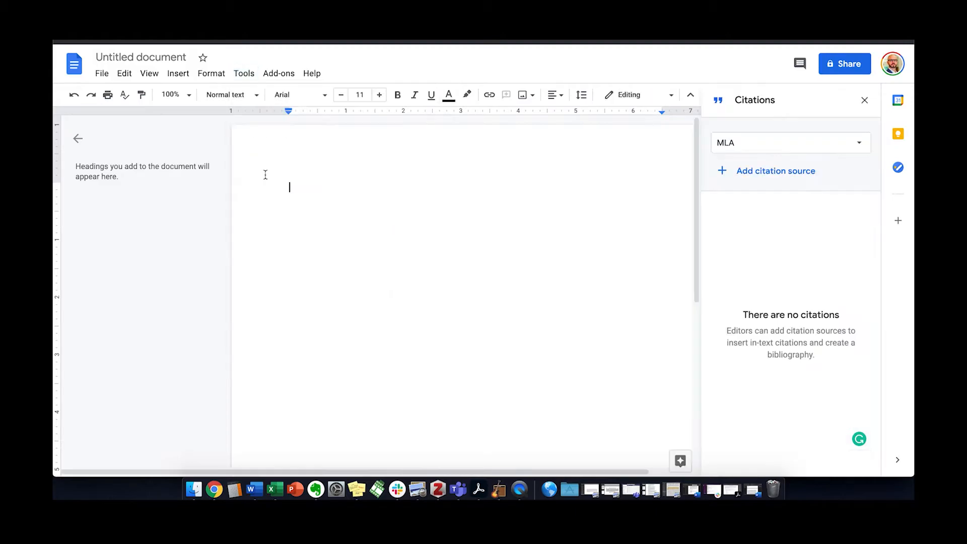
{"action": "left_click", "coordinate": [792, 142]}
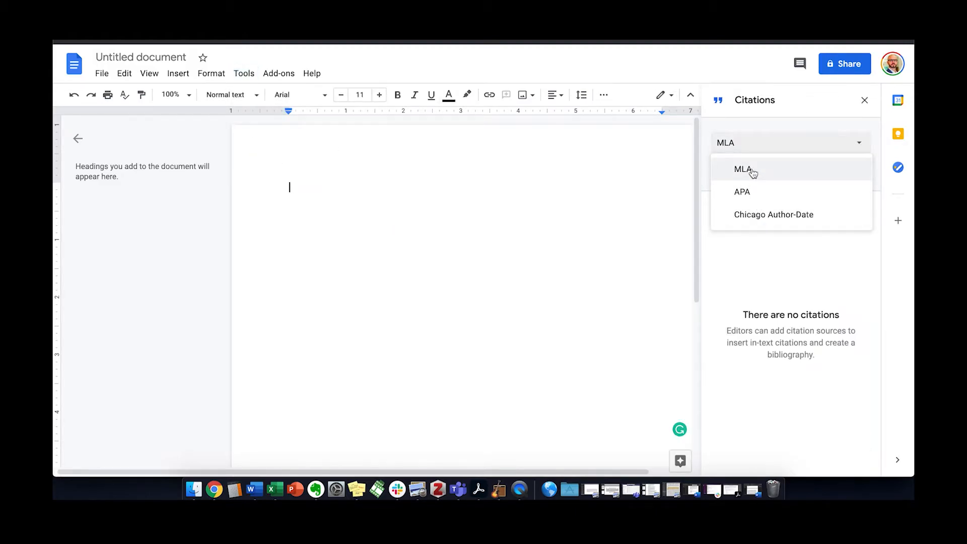
{"action": "left_click", "coordinate": [743, 169]}
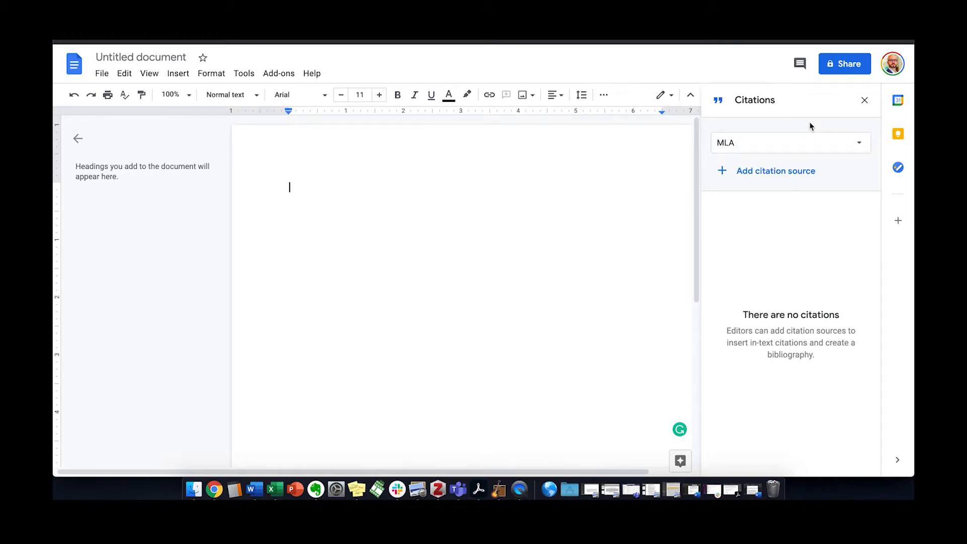
{"action": "mouse_move", "coordinate": [784, 327]}
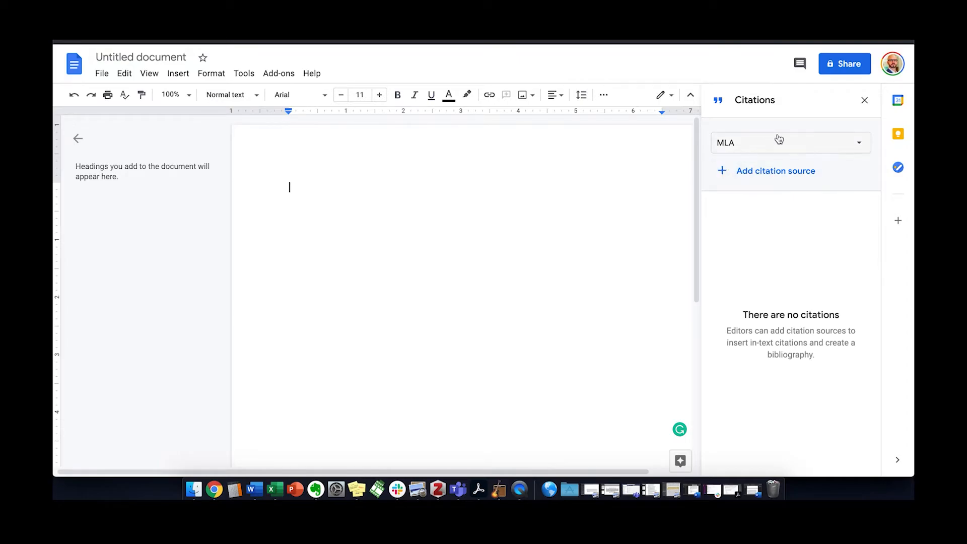
{"action": "left_click", "coordinate": [776, 171]}
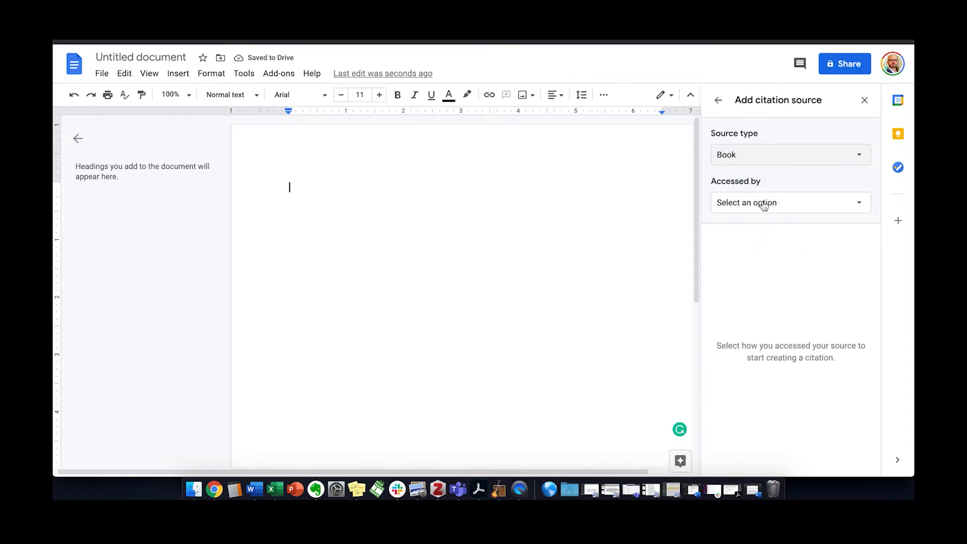
Step: Set the new source type to Journal article, accessed in Print
{"action": "left_click", "coordinate": [790, 154]}
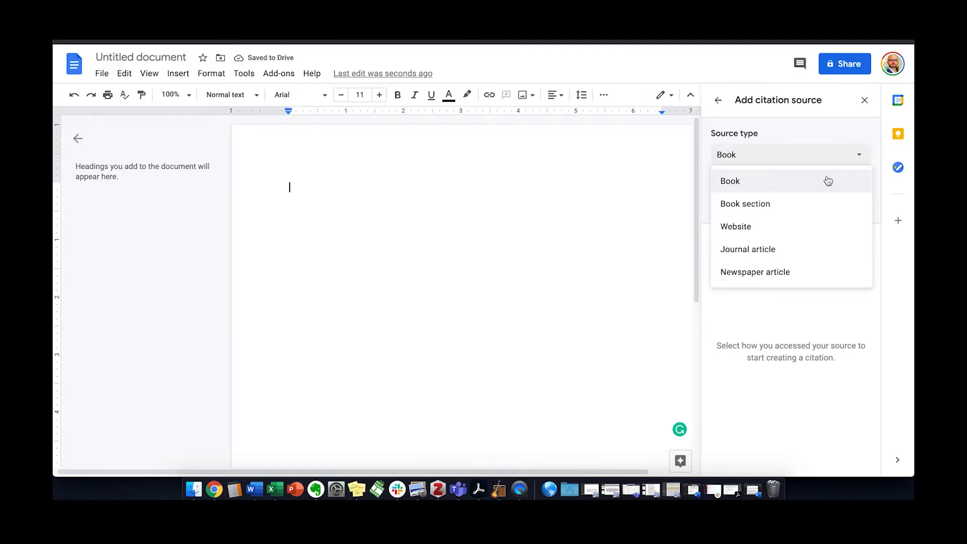
{"action": "left_click", "coordinate": [747, 249]}
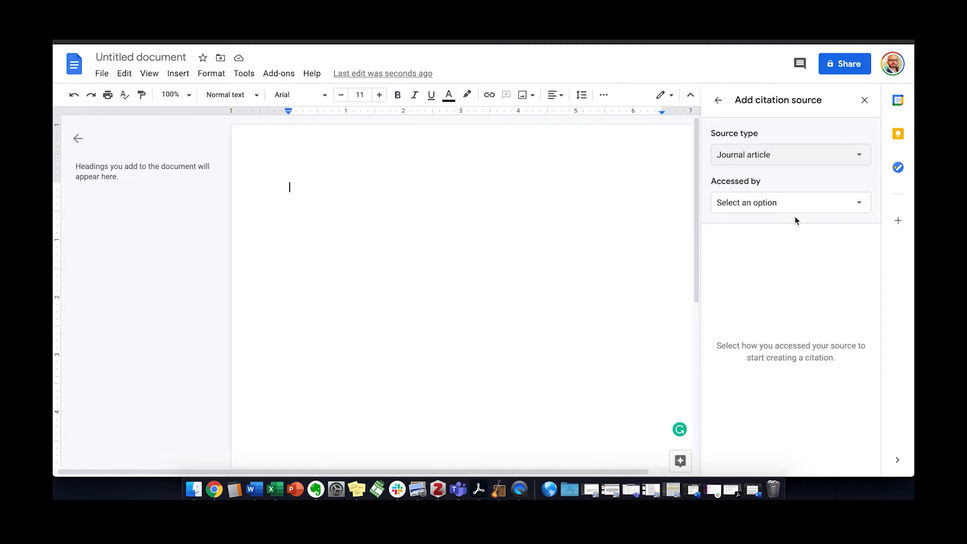
{"action": "left_click", "coordinate": [789, 203]}
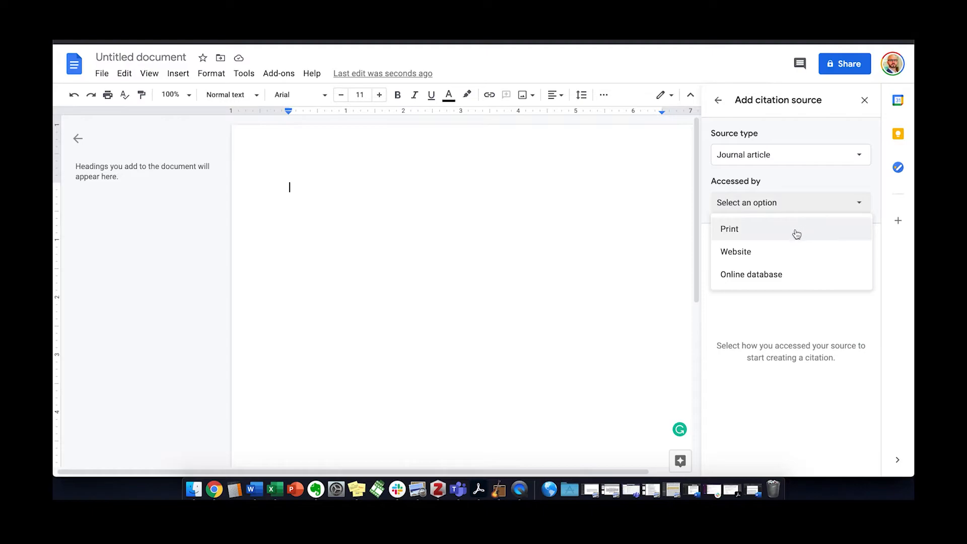
{"action": "left_click", "coordinate": [729, 229]}
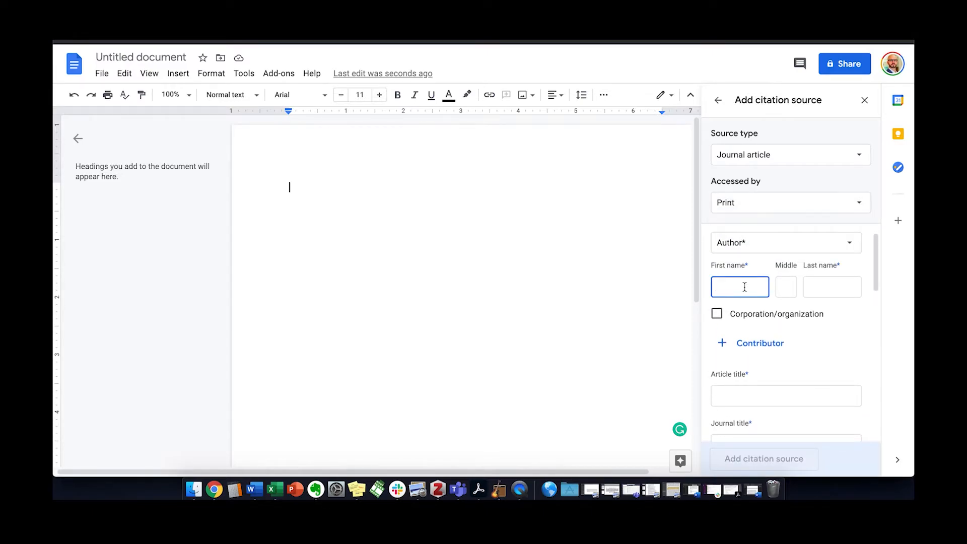
Step: Enter Adam Morton's article details, including volume 10, and save the source
{"action": "type", "text": "Adam"}
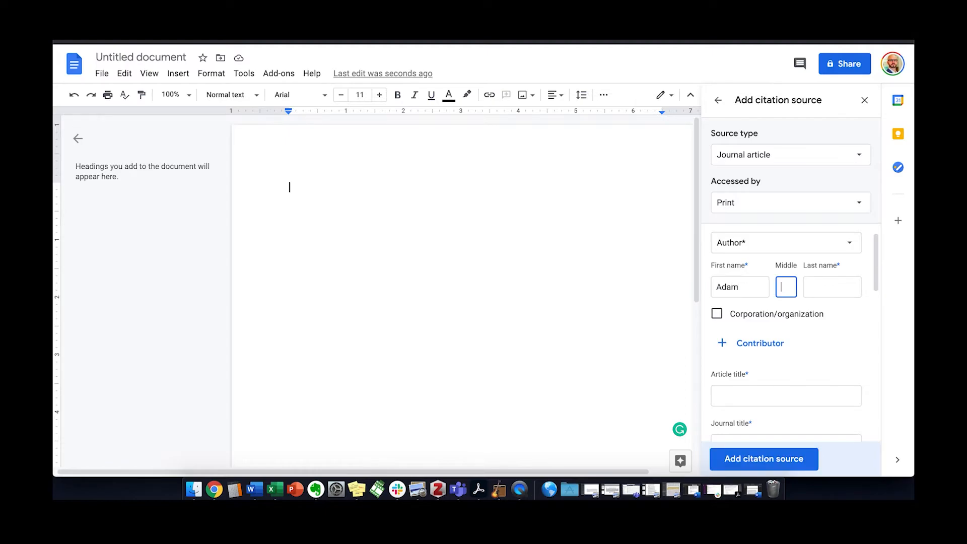
{"action": "type", "text": "MOrd"}
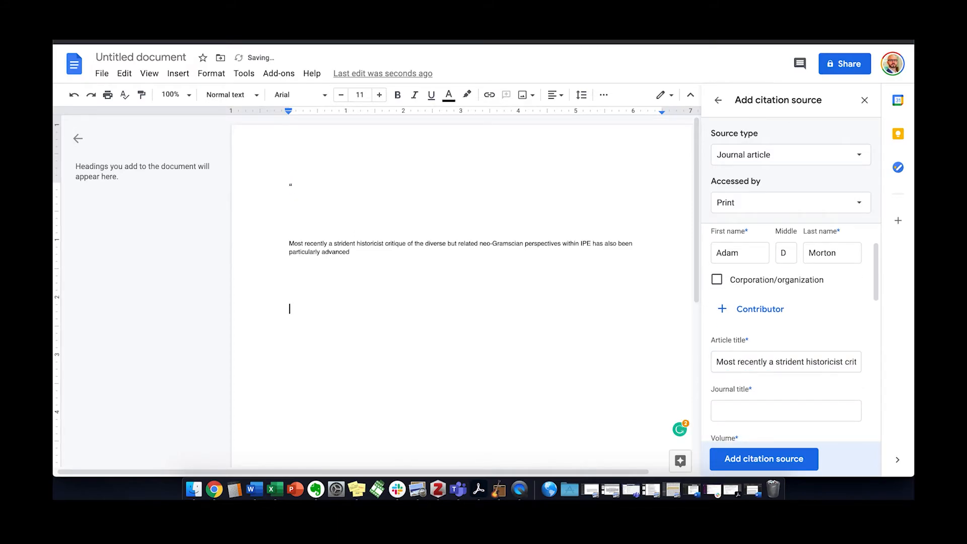
{"action": "type", "text": "10"}
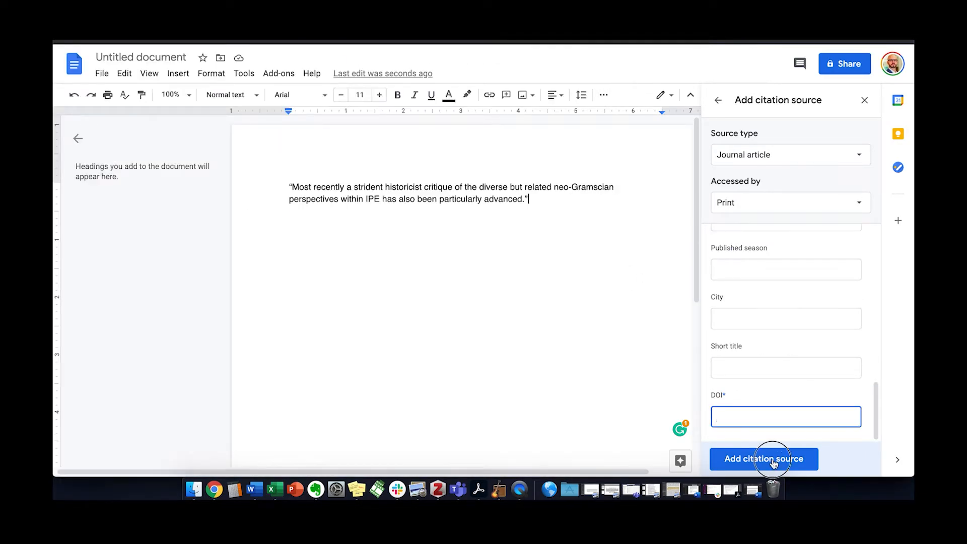
{"action": "left_click", "coordinate": [764, 459]}
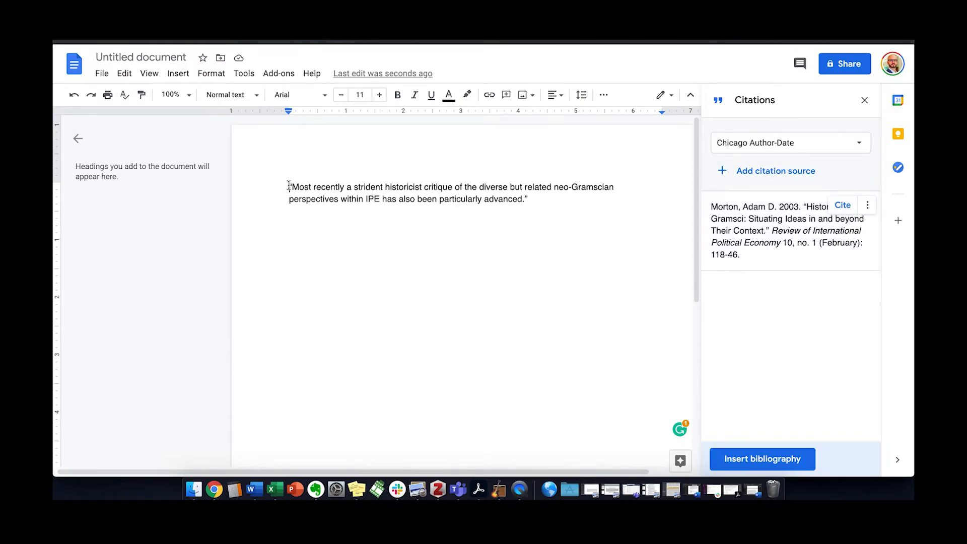
Step: Add 'According to Morton, ' before the quote and cite it as (Morton 2003, 119)
{"action": "type", "text": "According to Morton"}
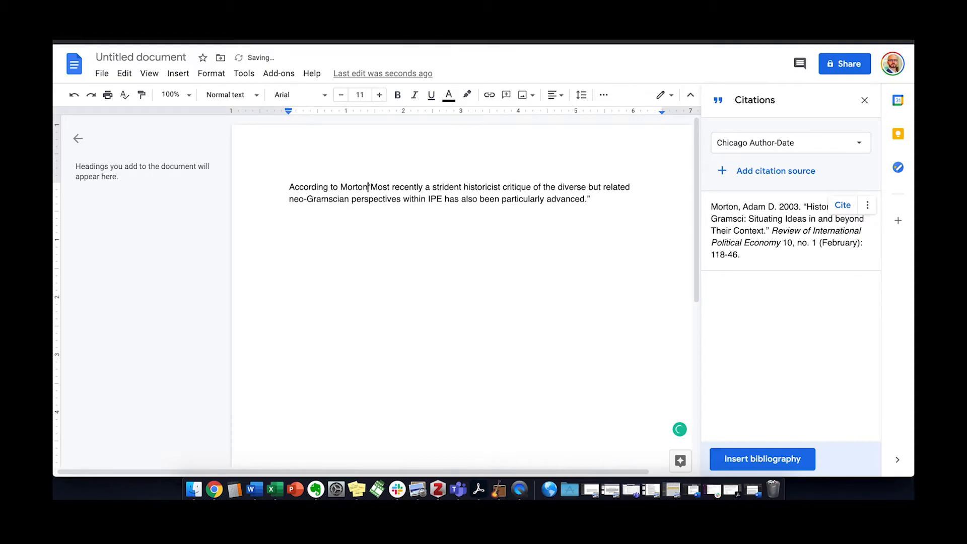
{"action": "type", "text": ", \""}
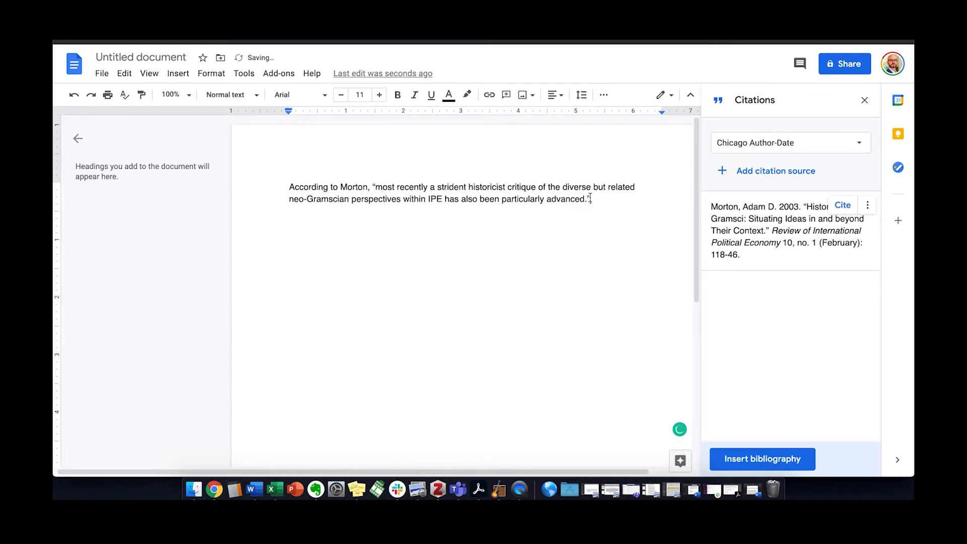
{"action": "left_click", "coordinate": [841, 205]}
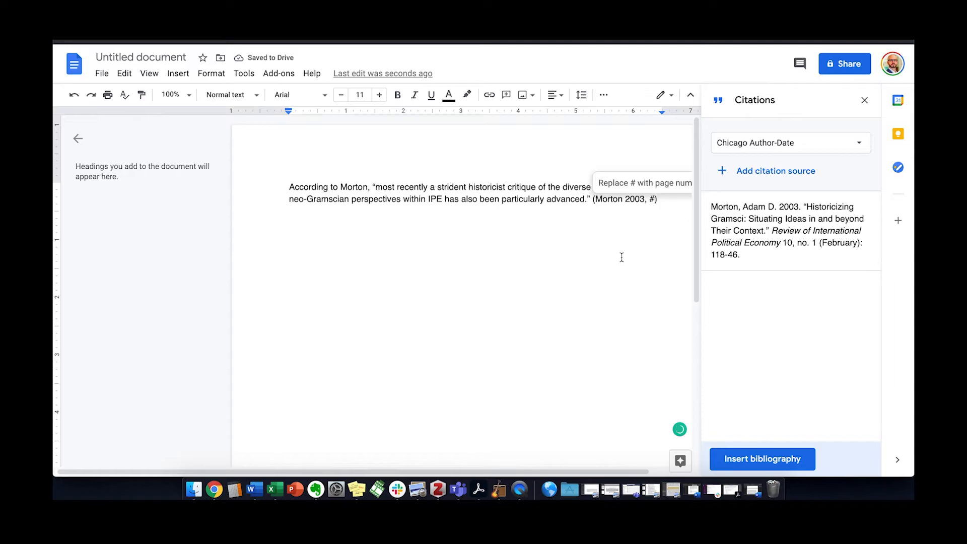
{"action": "type", "text": "119"}
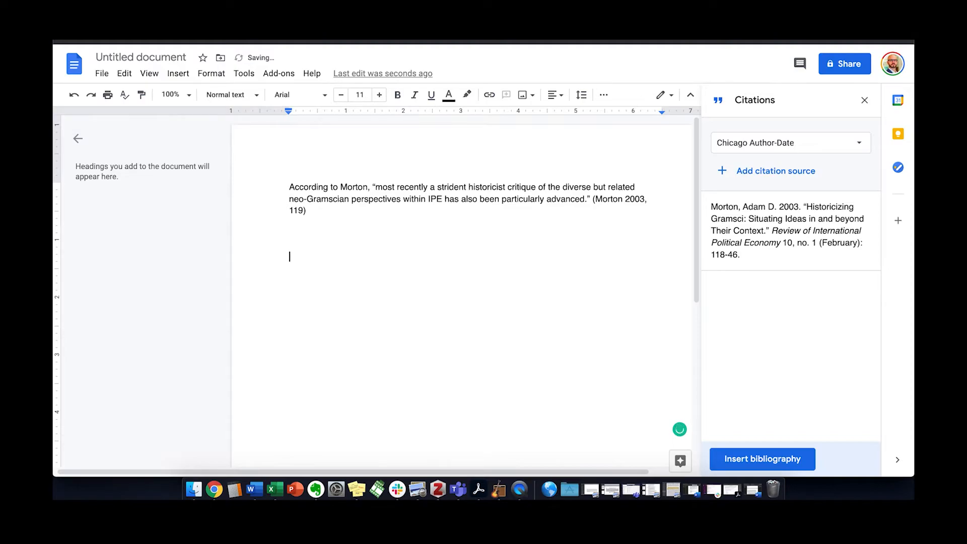
Step: Insert the Chicago bibliography entry for Morton's 2003 article below the quote
{"action": "left_click", "coordinate": [761, 459]}
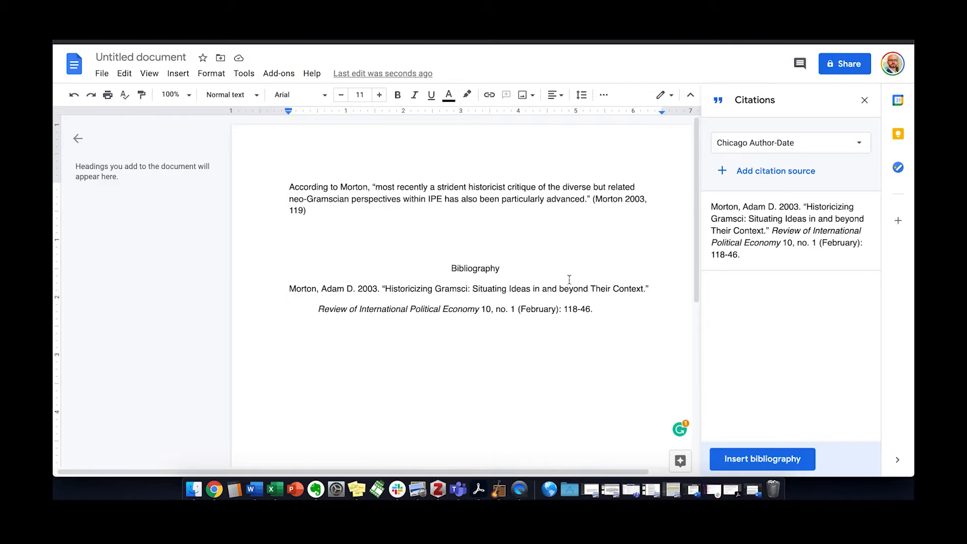
{"action": "mouse_move", "coordinate": [587, 291]}
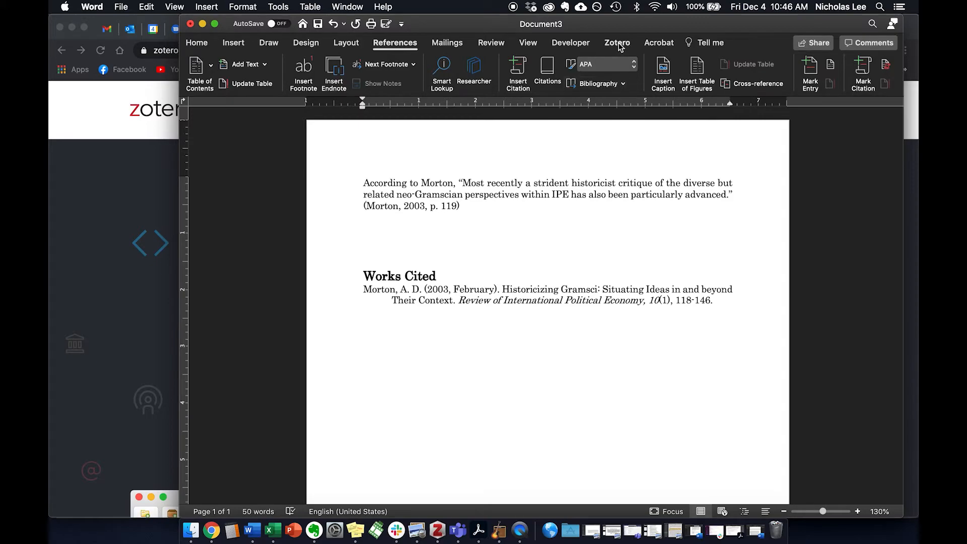
Step: Show Word's Zotero ribbon tab, then switch back to the zotero.org browser window
{"action": "left_click", "coordinate": [616, 42]}
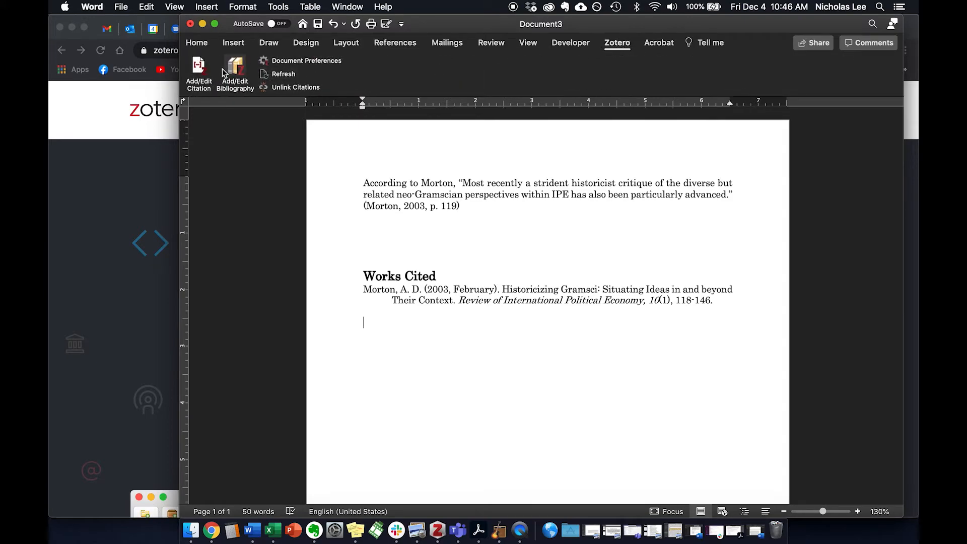
{"action": "left_click", "coordinate": [197, 42]}
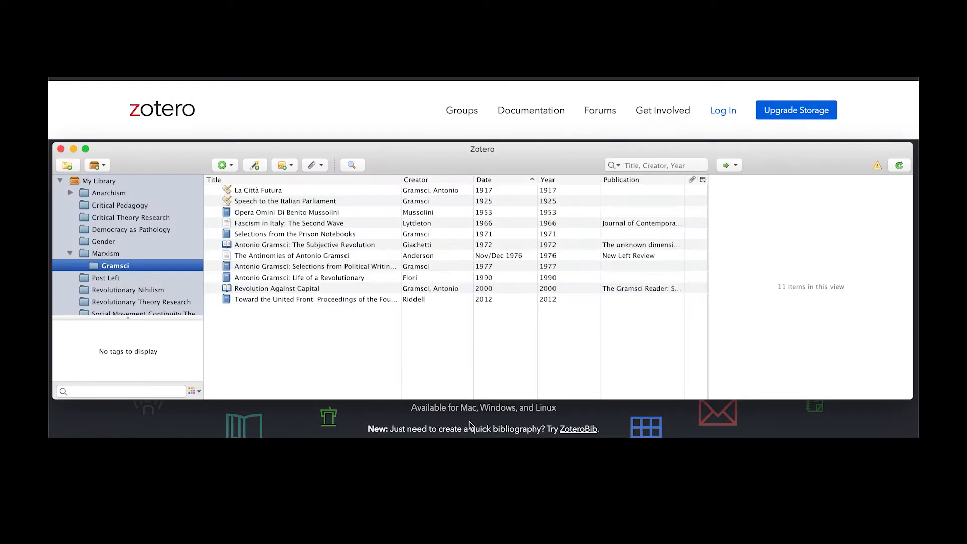
Step: Scroll the Gramsci collection and select La Città Futura to view its details
{"action": "scroll", "scroll_direction": "down", "scroll_amount": 3}
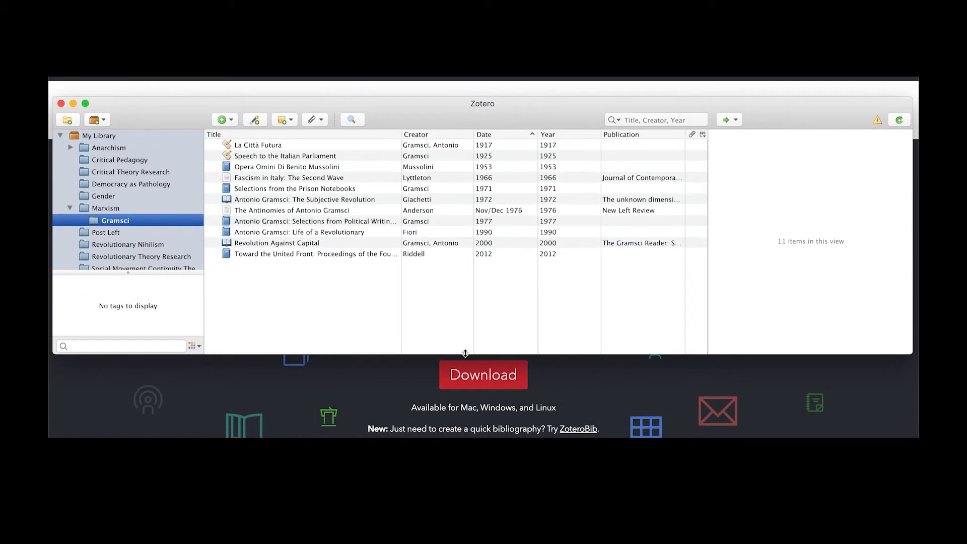
{"action": "left_click", "coordinate": [259, 146]}
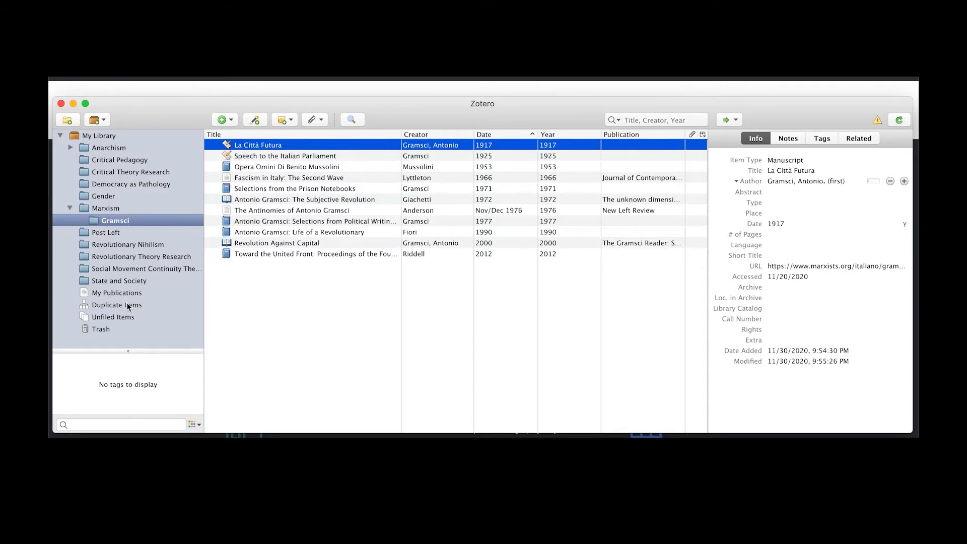
{"action": "mouse_move", "coordinate": [163, 245]}
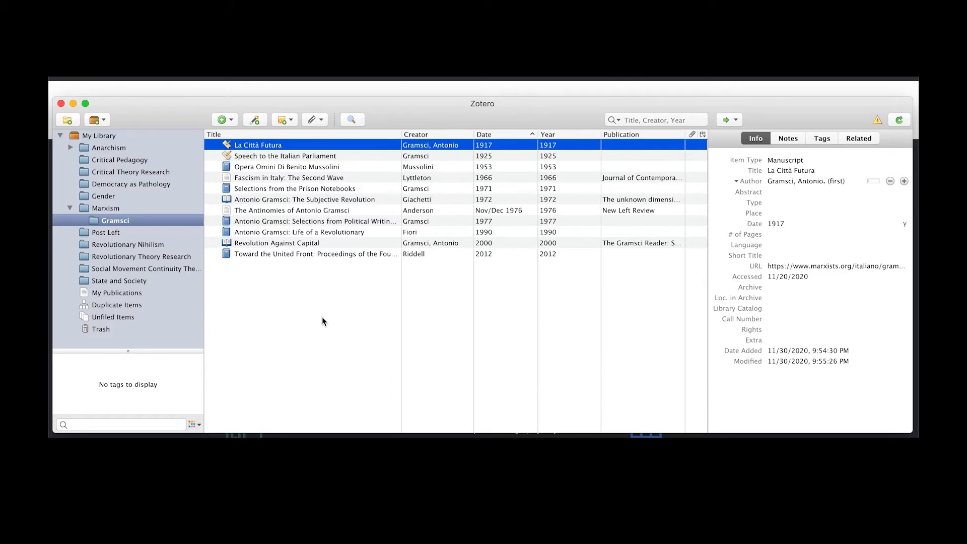
{"action": "mouse_move", "coordinate": [338, 308]}
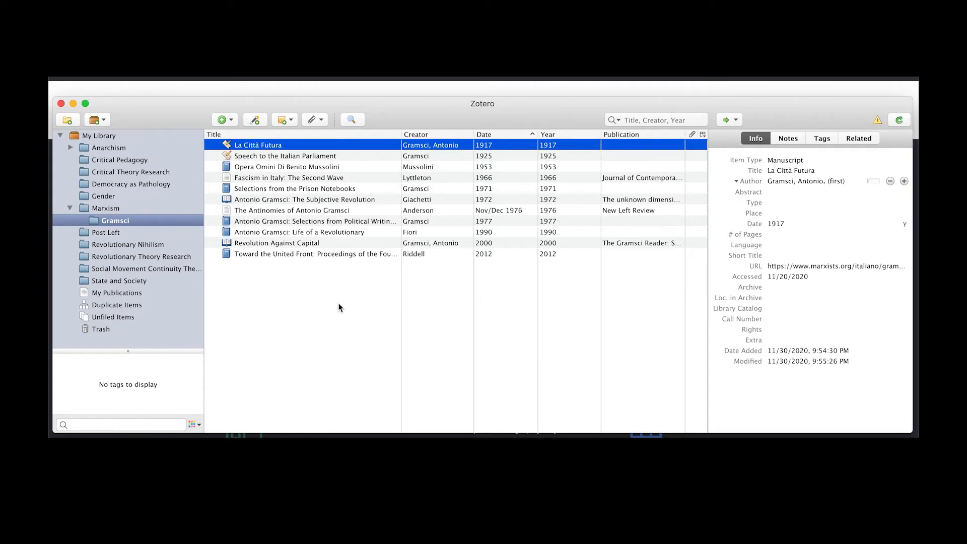
{"action": "mouse_move", "coordinate": [343, 308]}
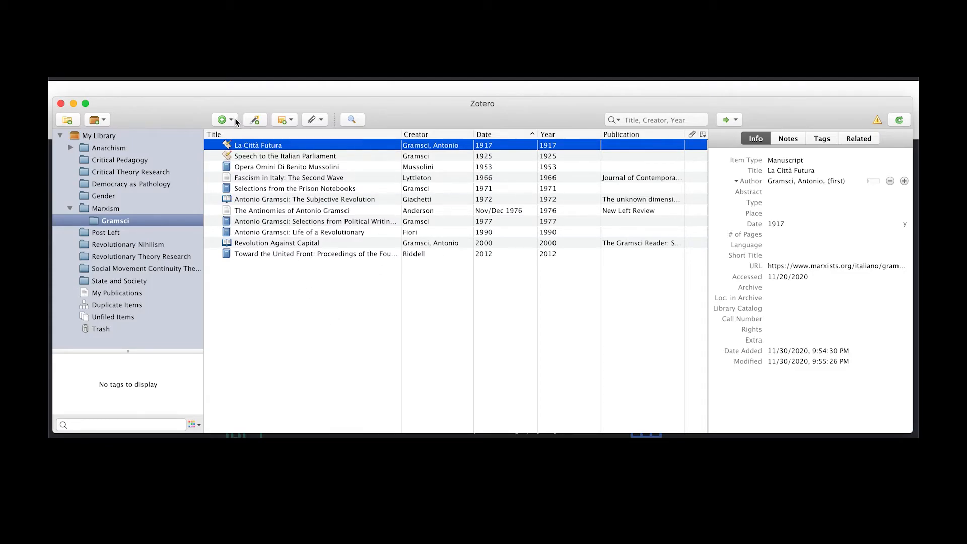
Step: Add a blank Journal Article item from the New Item menu
{"action": "left_click", "coordinate": [221, 120]}
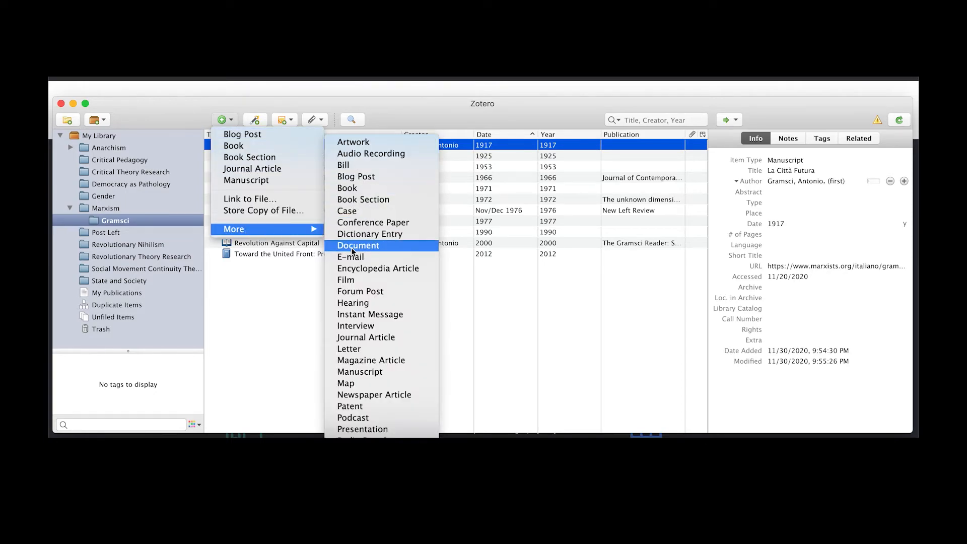
{"action": "mouse_move", "coordinate": [372, 222]}
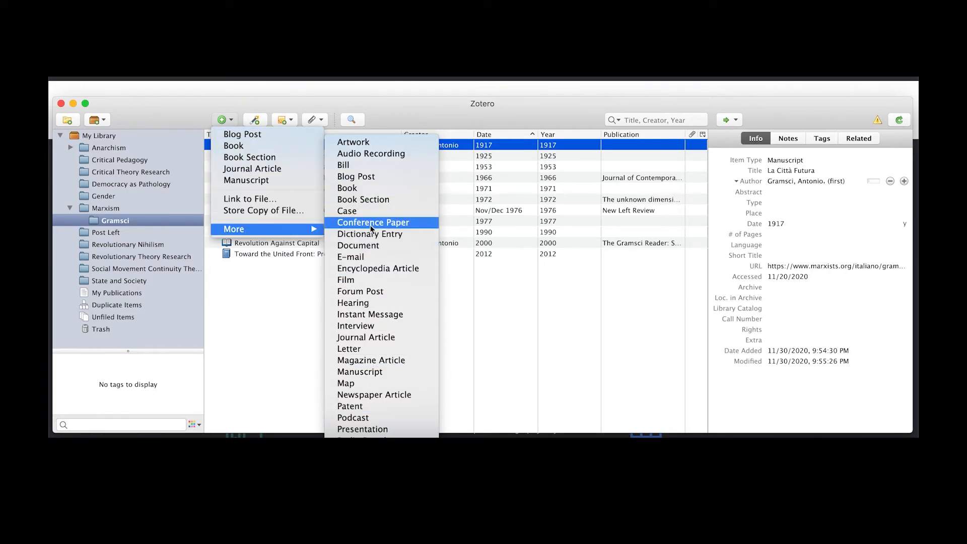
{"action": "mouse_move", "coordinate": [365, 337]}
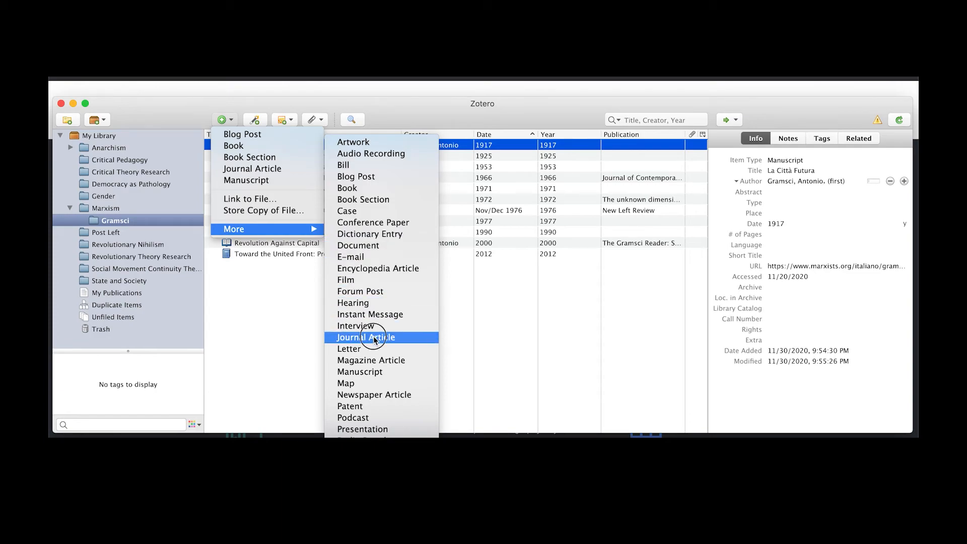
{"action": "left_click", "coordinate": [366, 337]}
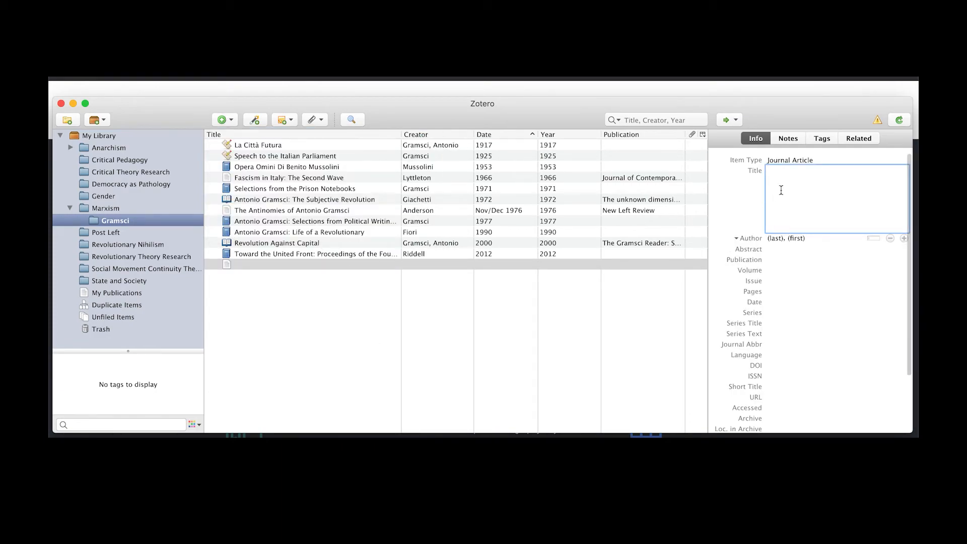
Step: Enter 'Review of International Political Economy' as the new item's journal
{"action": "type", "text": "Review of International Political Economy"}
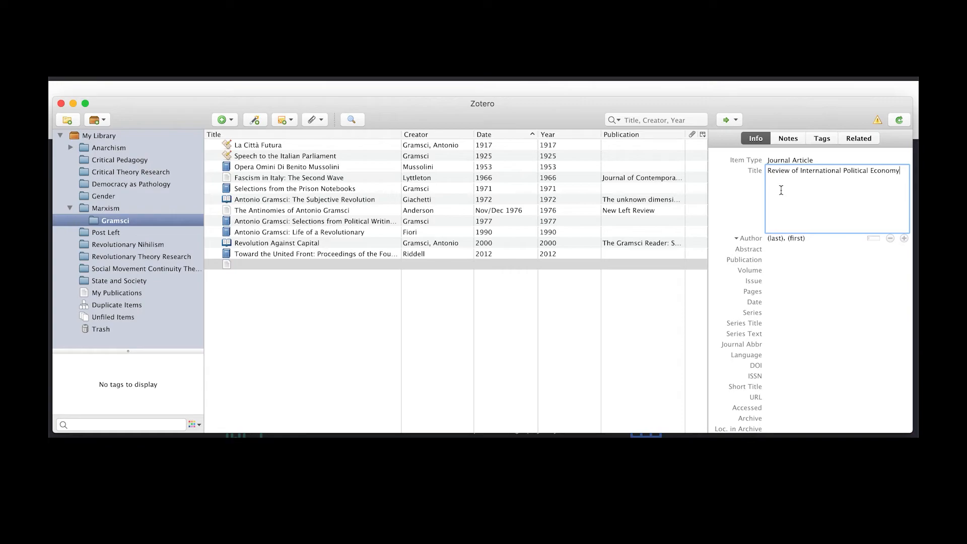
{"action": "left_click", "coordinate": [836, 291]}
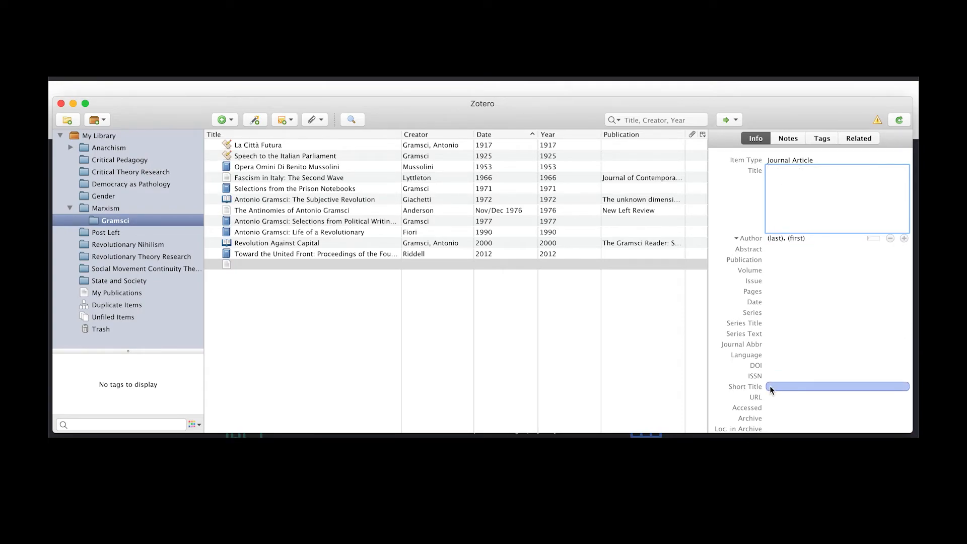
{"action": "left_click", "coordinate": [838, 259]}
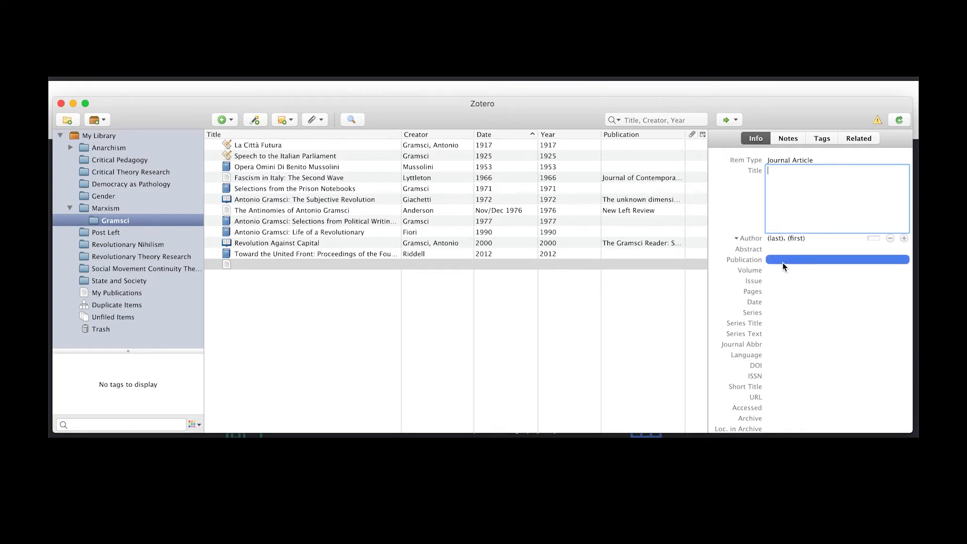
{"action": "type", "text": "Review of International Political Economy"}
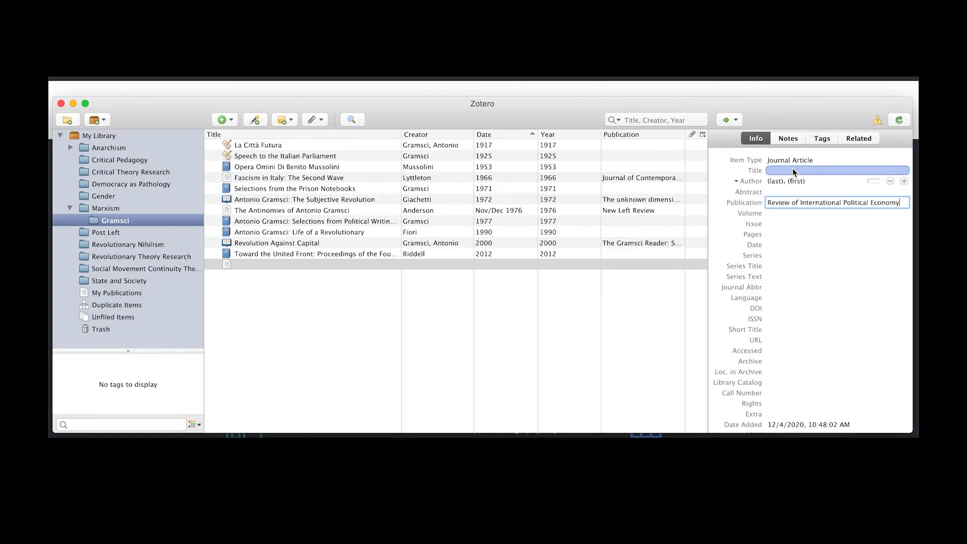
Step: Fill in title, author Adam David Morton, volume 10, pages 118–146 and a February date
{"action": "left_click", "coordinate": [836, 170]}
{"action": "type", "text": "Morton,"}
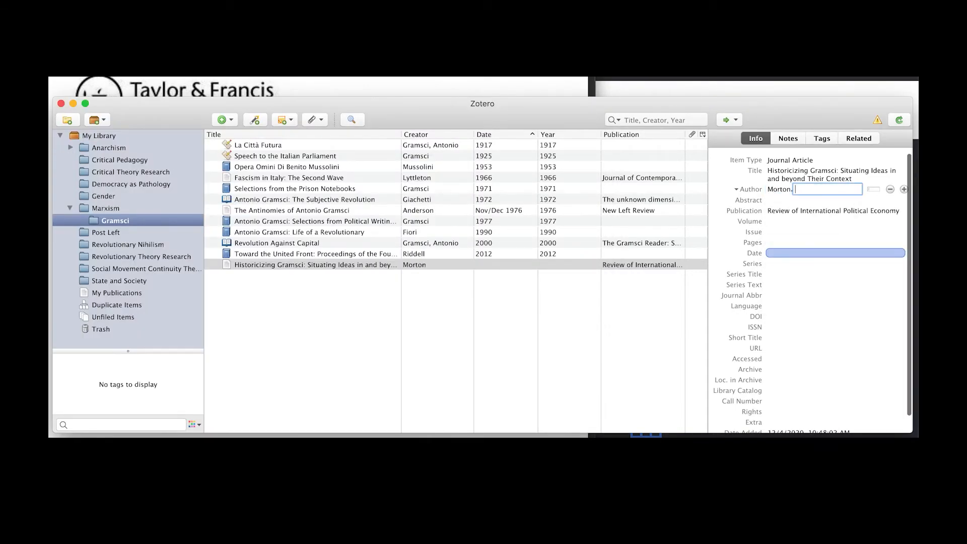
{"action": "type", "text": "Adam"}
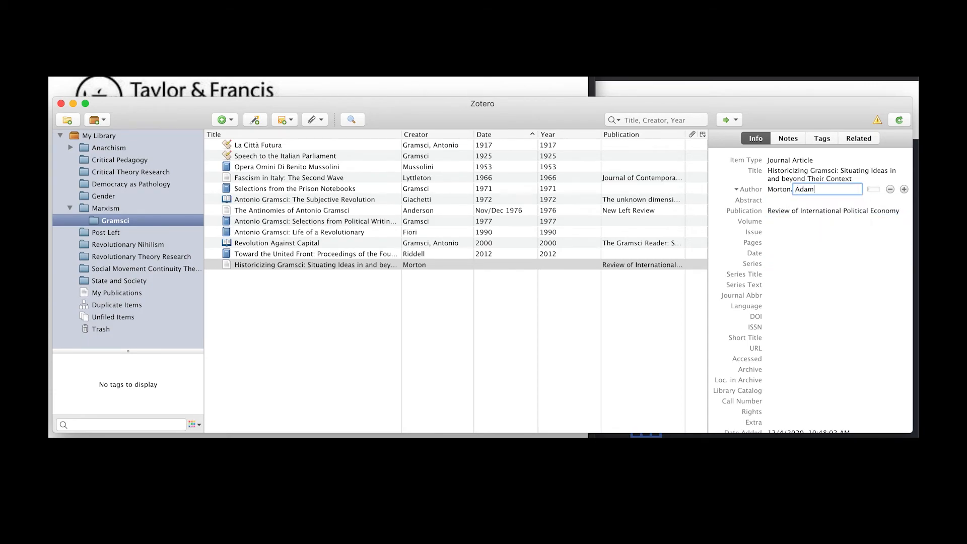
{"action": "type", "text": "David"}
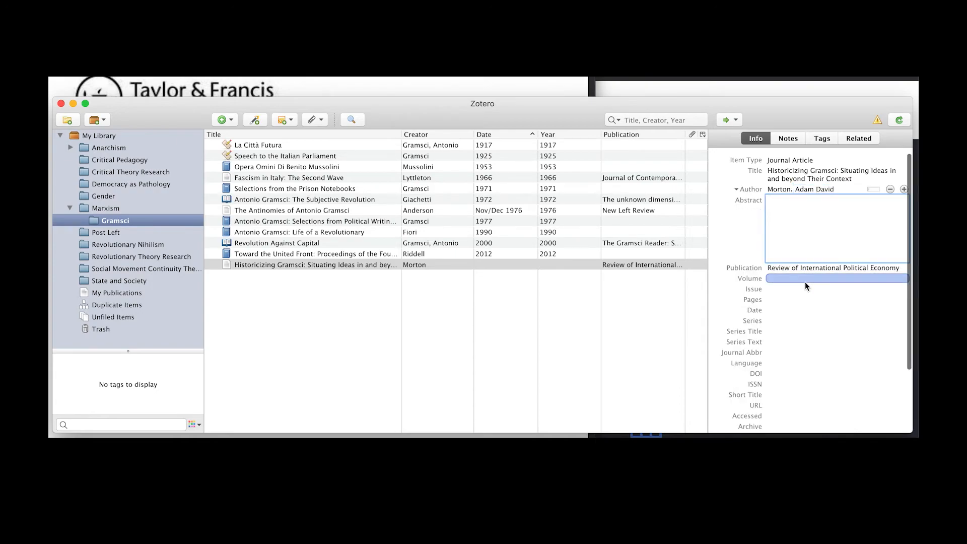
{"action": "type", "text": "10"}
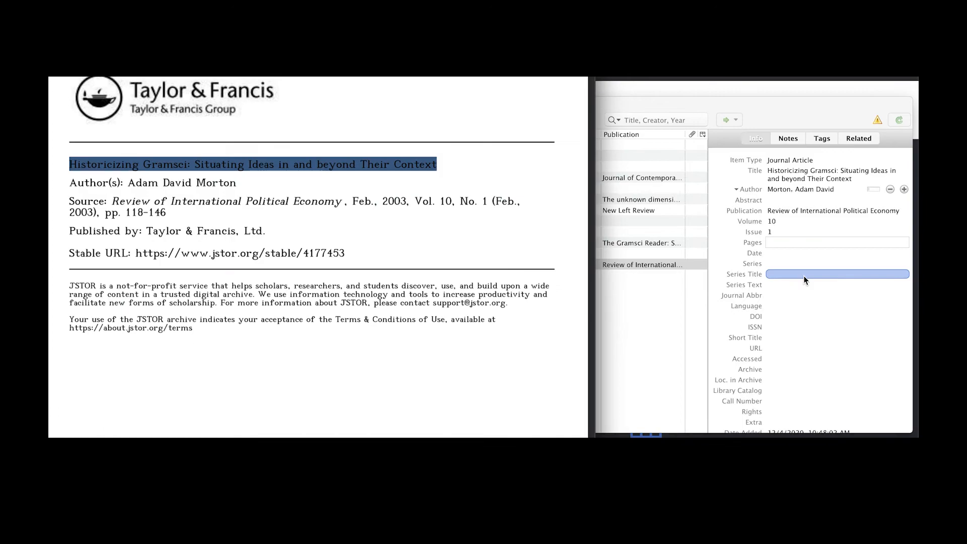
{"action": "type", "text": "118-146"}
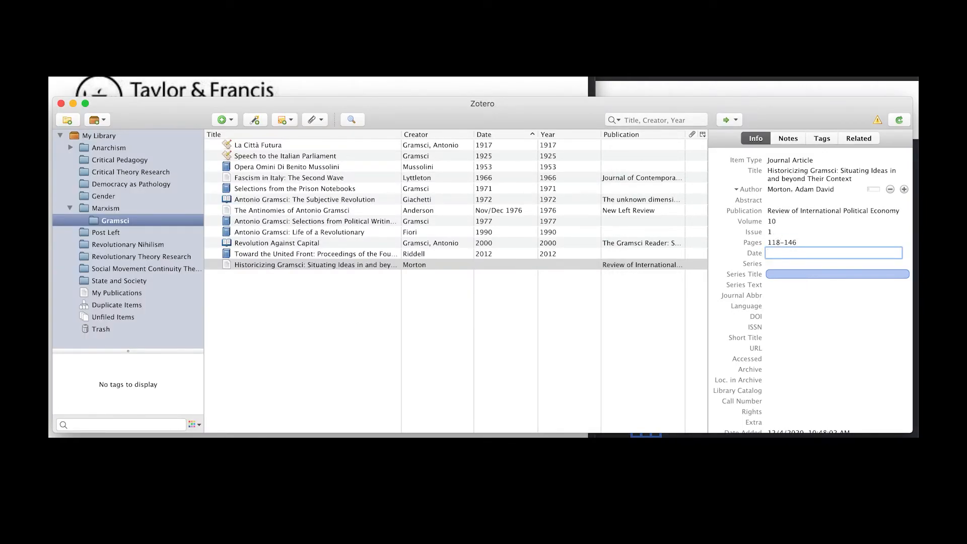
{"action": "type", "text": "Febr"}
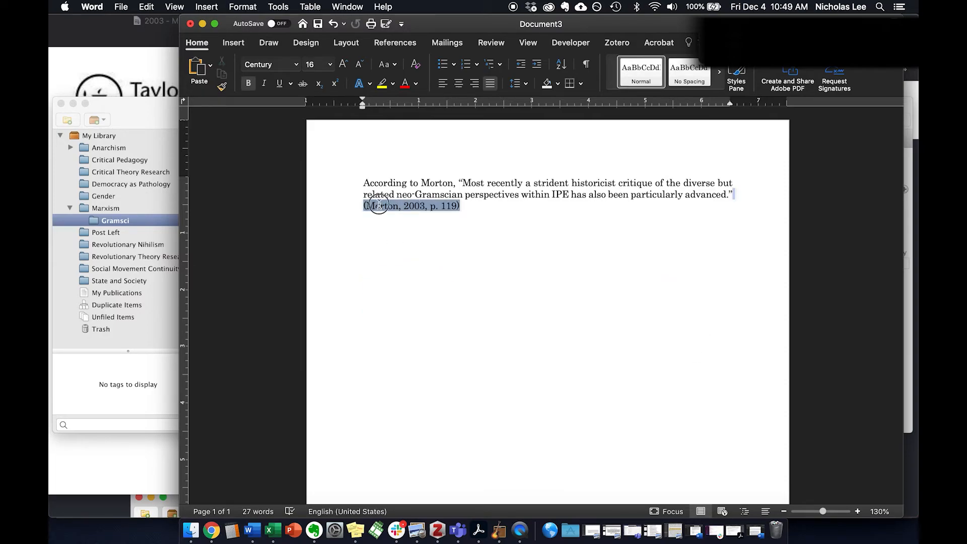
Step: Delete the (Morton, 2003, p. 119) citation and set Zotero to Chicago 17th full-note style
{"action": "key", "text": "Delete"}
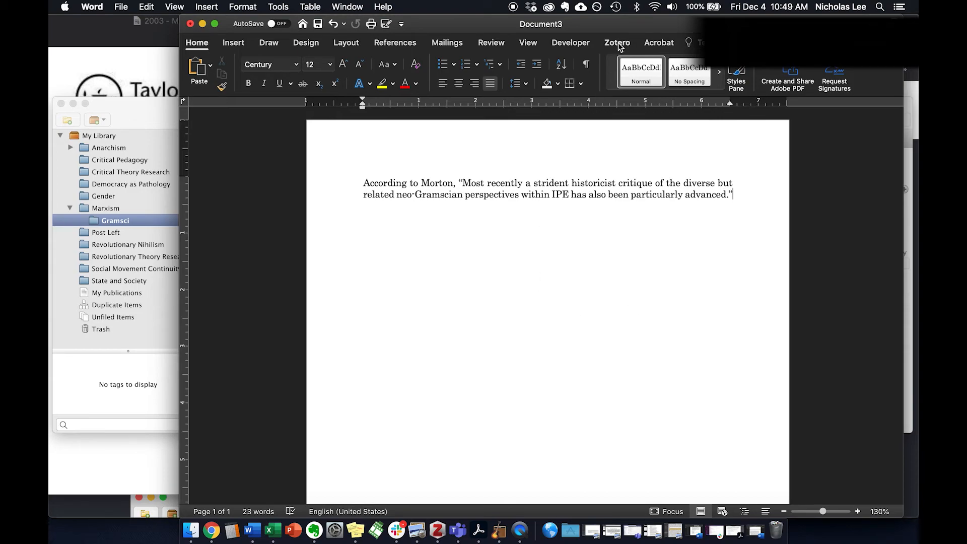
{"action": "left_click", "coordinate": [617, 42]}
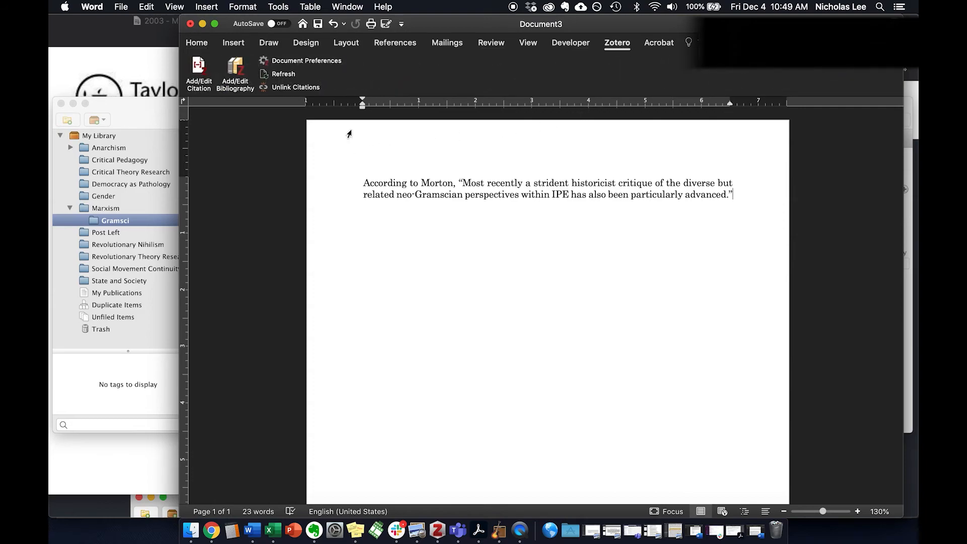
{"action": "left_click", "coordinate": [307, 60]}
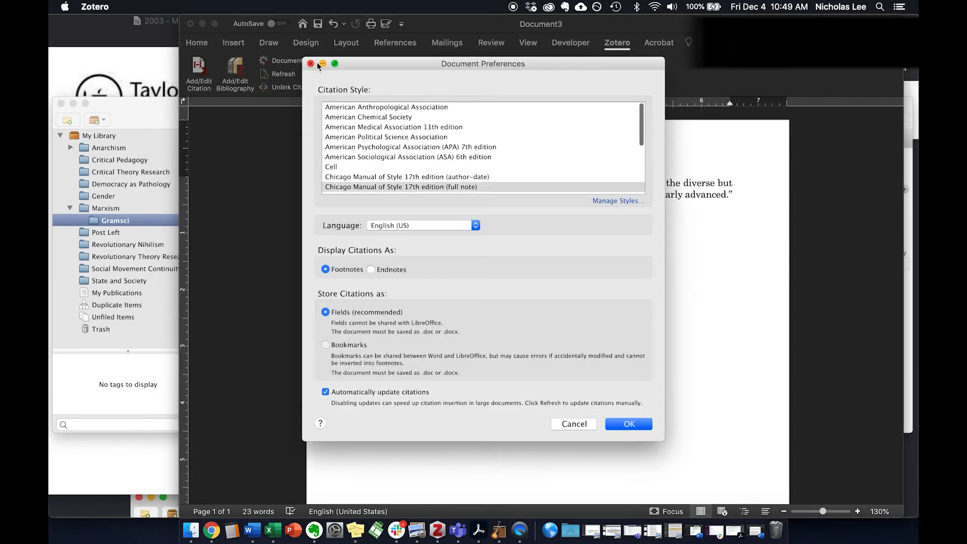
{"action": "left_click", "coordinate": [401, 186]}
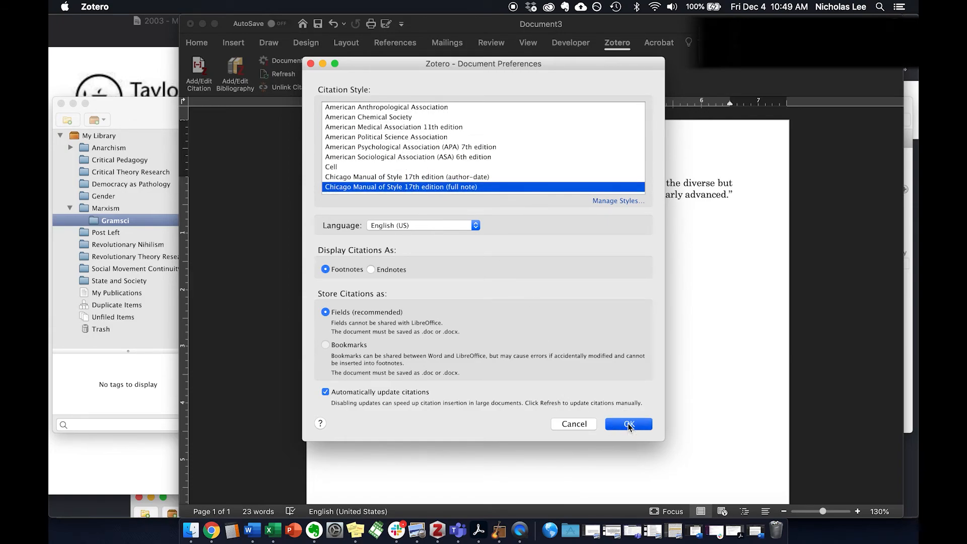
{"action": "left_click", "coordinate": [628, 423]}
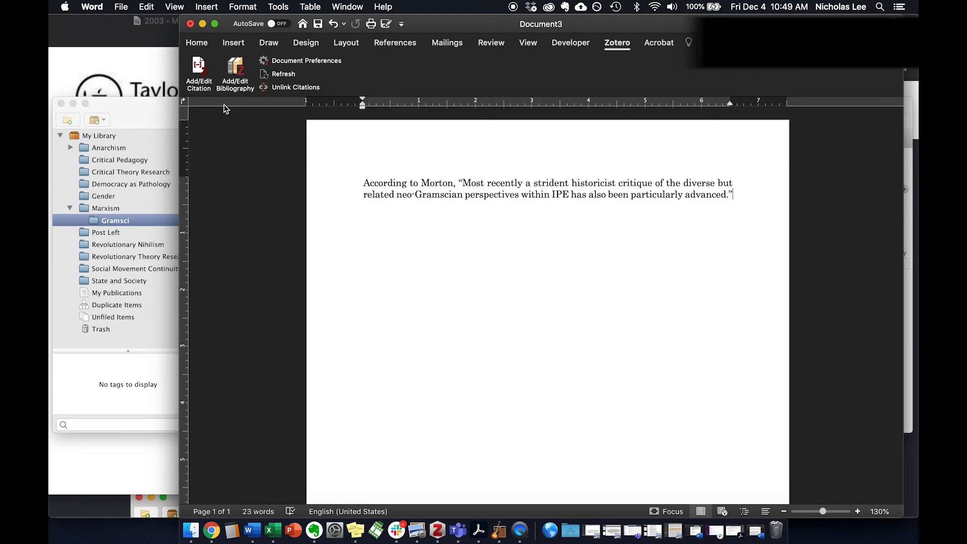
Step: Insert a Zotero footnote citing Morton's Historicizing Gramsci at page 119
{"action": "left_click", "coordinate": [198, 74]}
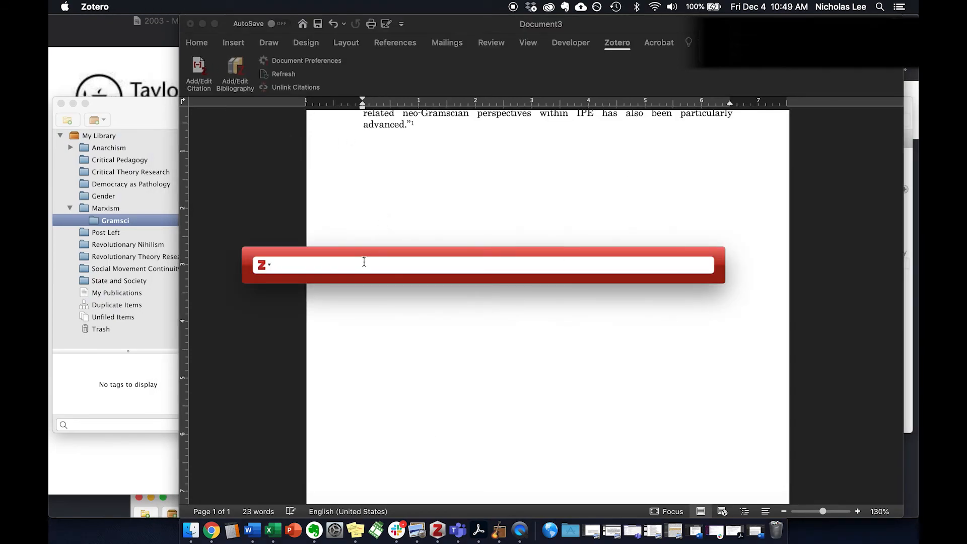
{"action": "type", "text": "morton"}
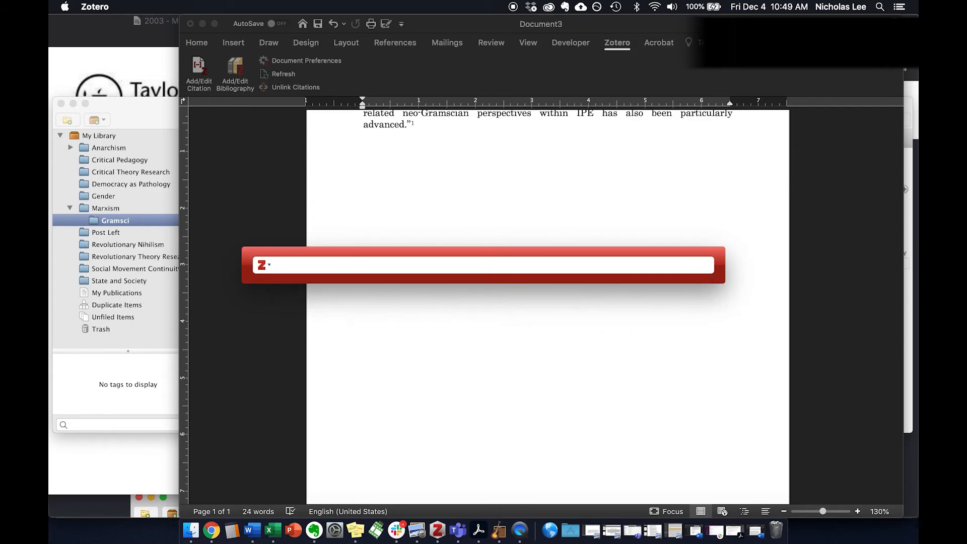
{"action": "type", "text": "histori"}
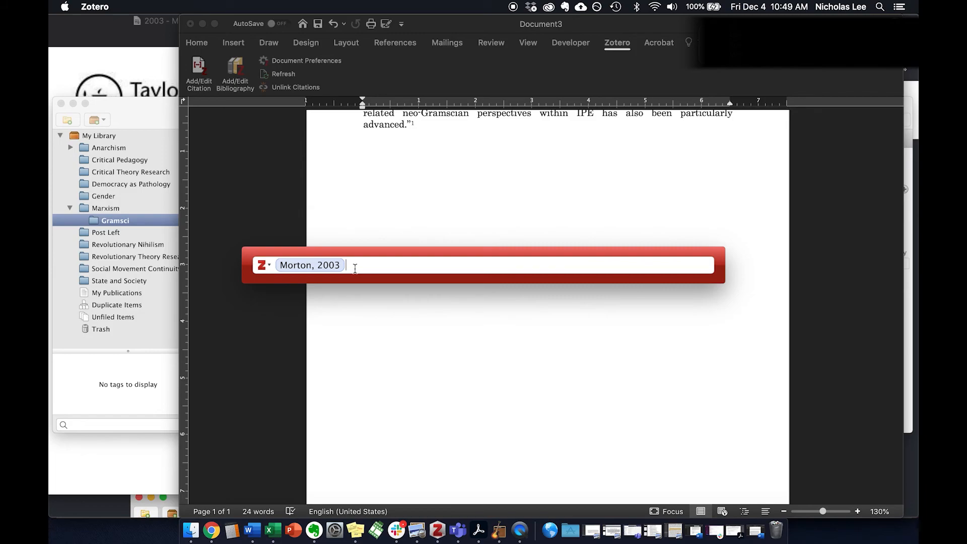
{"action": "left_click", "coordinate": [310, 264]}
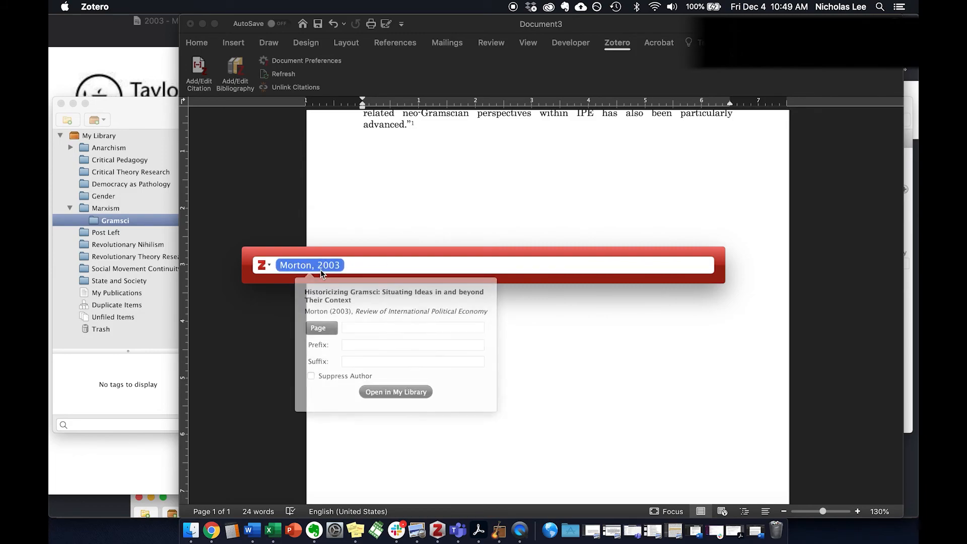
{"action": "type", "text": "119"}
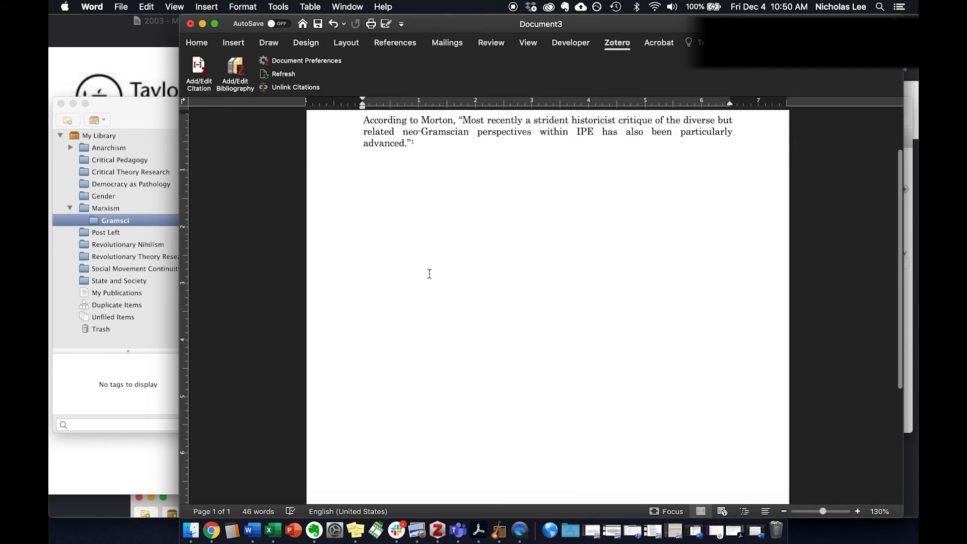
{"action": "scroll", "scroll_direction": "down", "scroll_amount": 3}
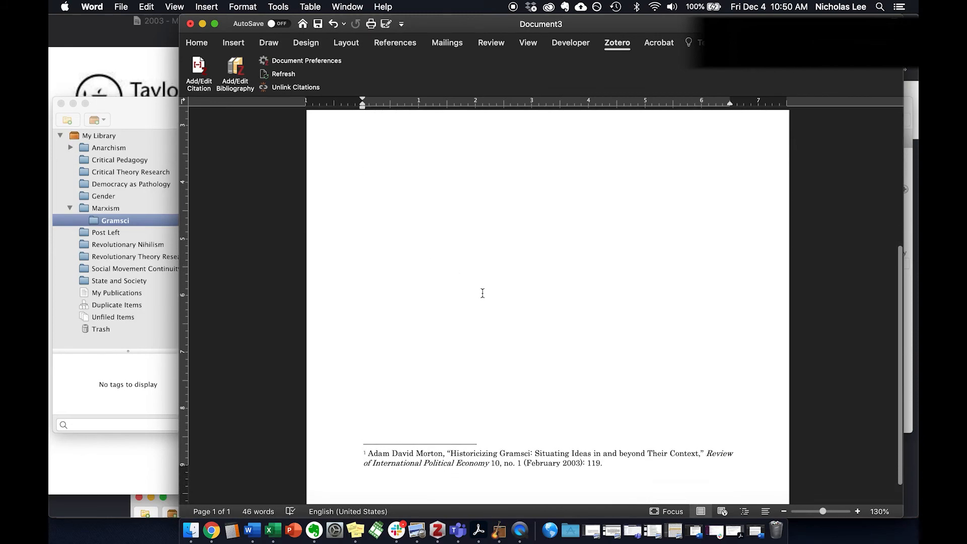
{"action": "mouse_move", "coordinate": [560, 454]}
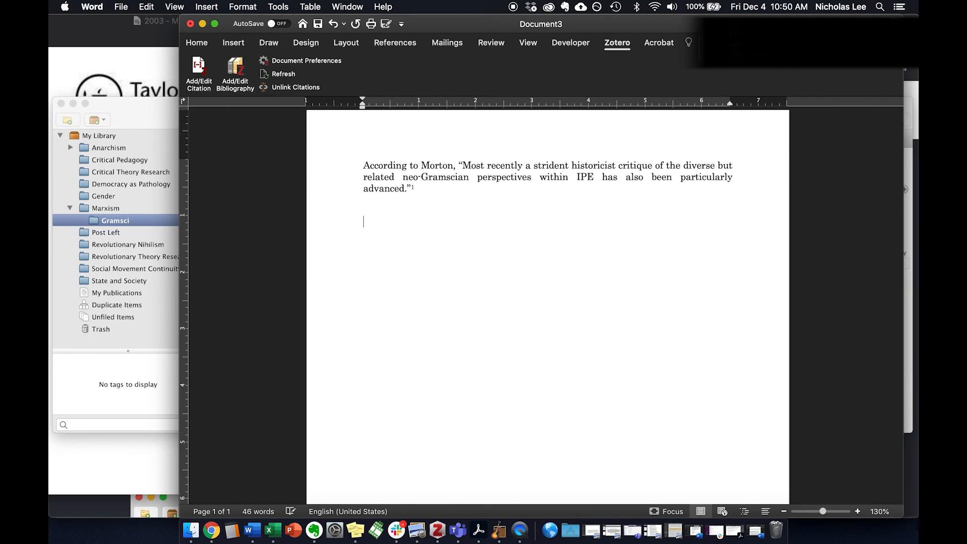
Step: Insert a page break to start a second page for Morton's Chicago bibliography entry
{"action": "left_click", "coordinate": [197, 42]}
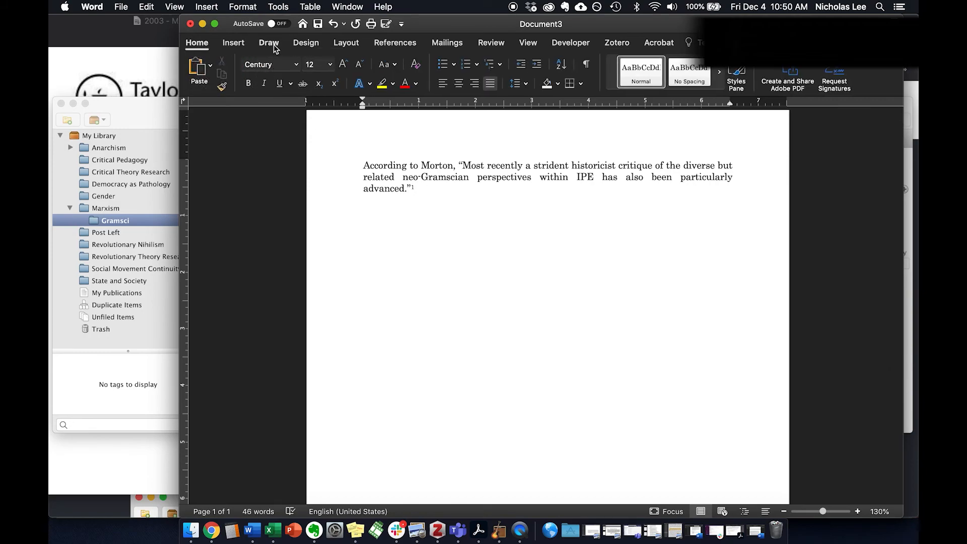
{"action": "left_click", "coordinate": [233, 42]}
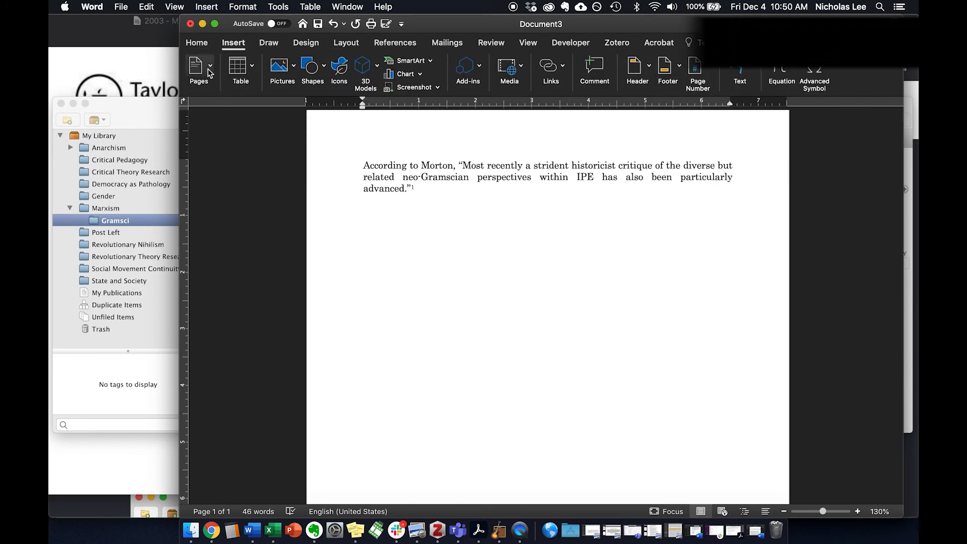
{"action": "left_click", "coordinate": [198, 69]}
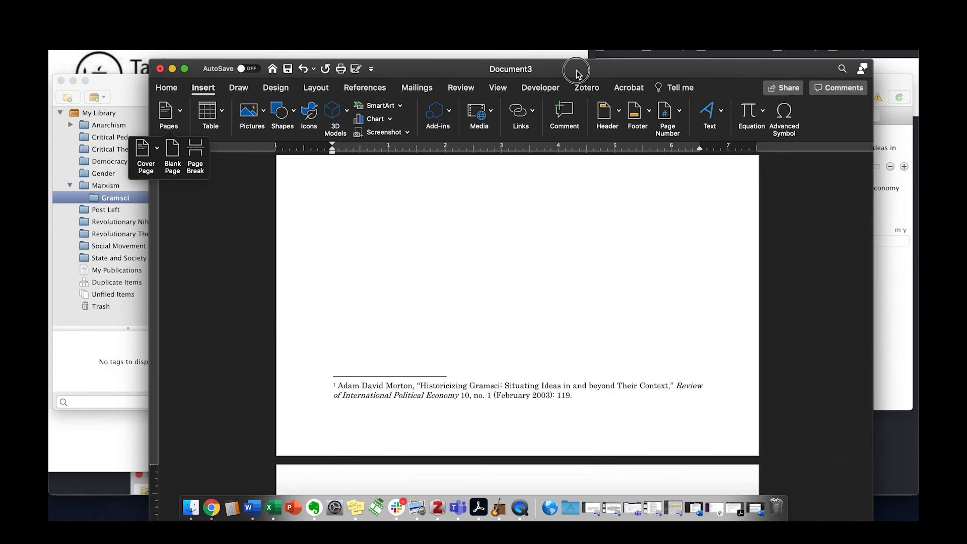
{"action": "left_click", "coordinate": [587, 87]}
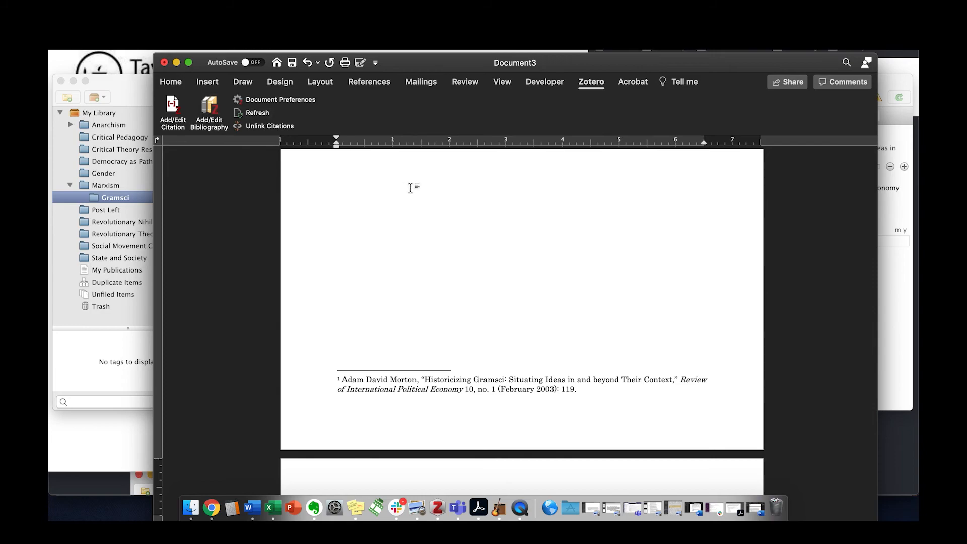
{"action": "scroll", "scroll_direction": "down", "scroll_amount": 3}
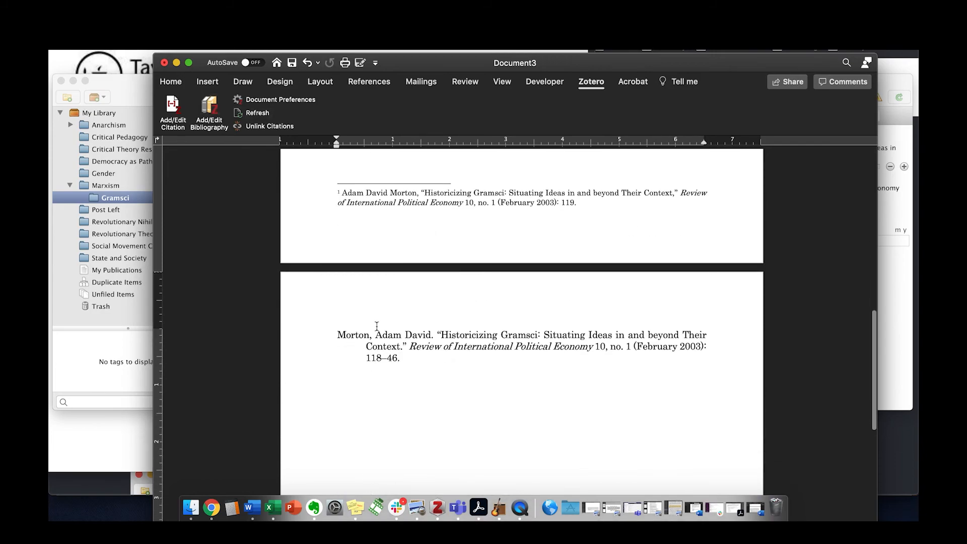
{"action": "mouse_move", "coordinate": [367, 360]}
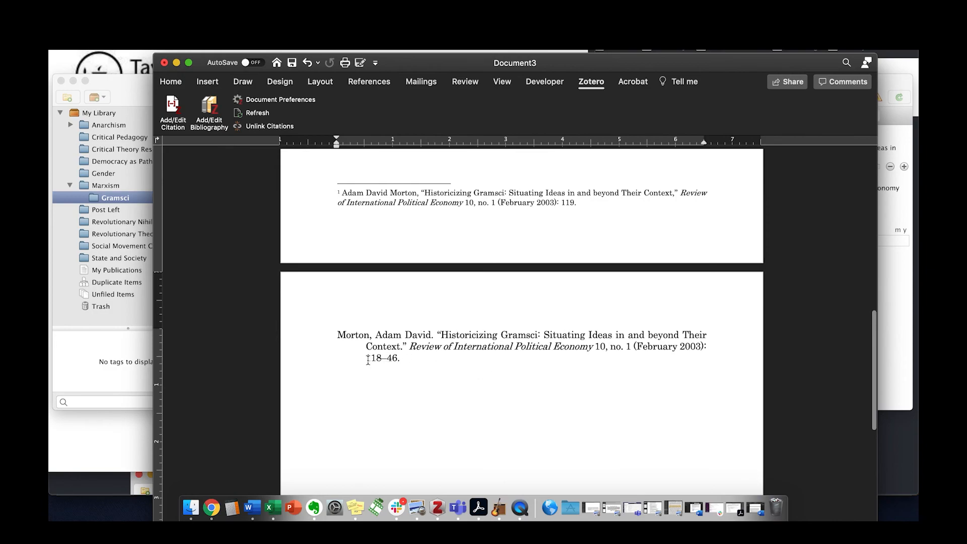